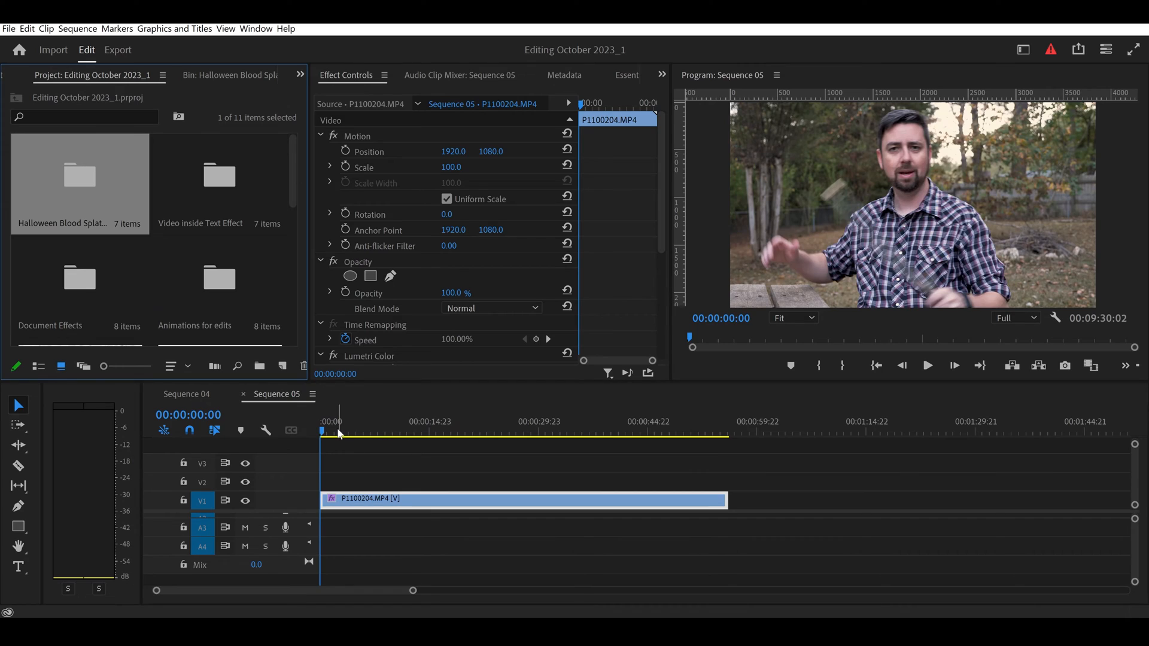
Put the playhead near 44:17 and Alt-drag a copy of P1100204.MP4 onto V2
click(663, 431)
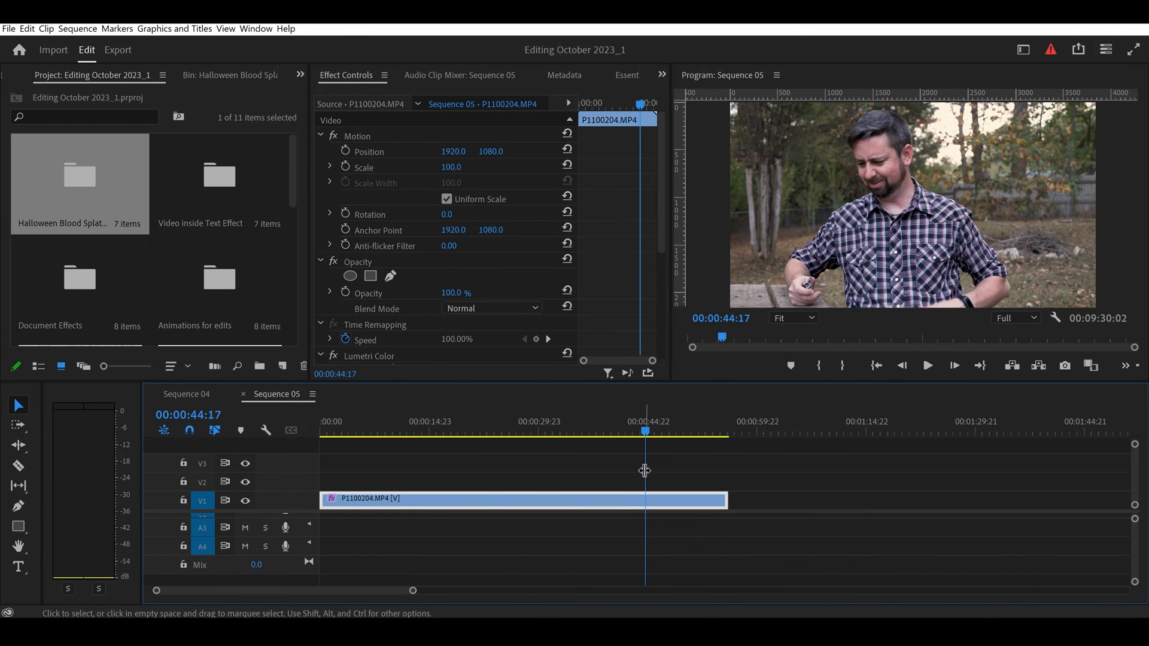
key(alt)
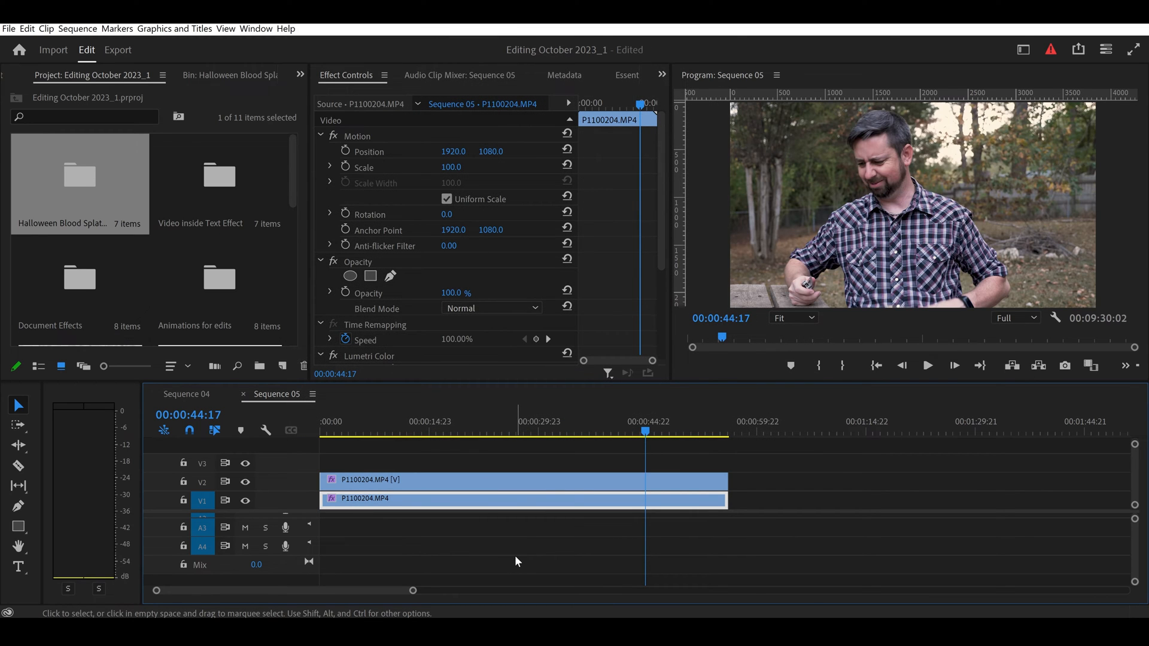
Create a 6000×3000 Color Matte in a very dark, near-black red
click(282, 366)
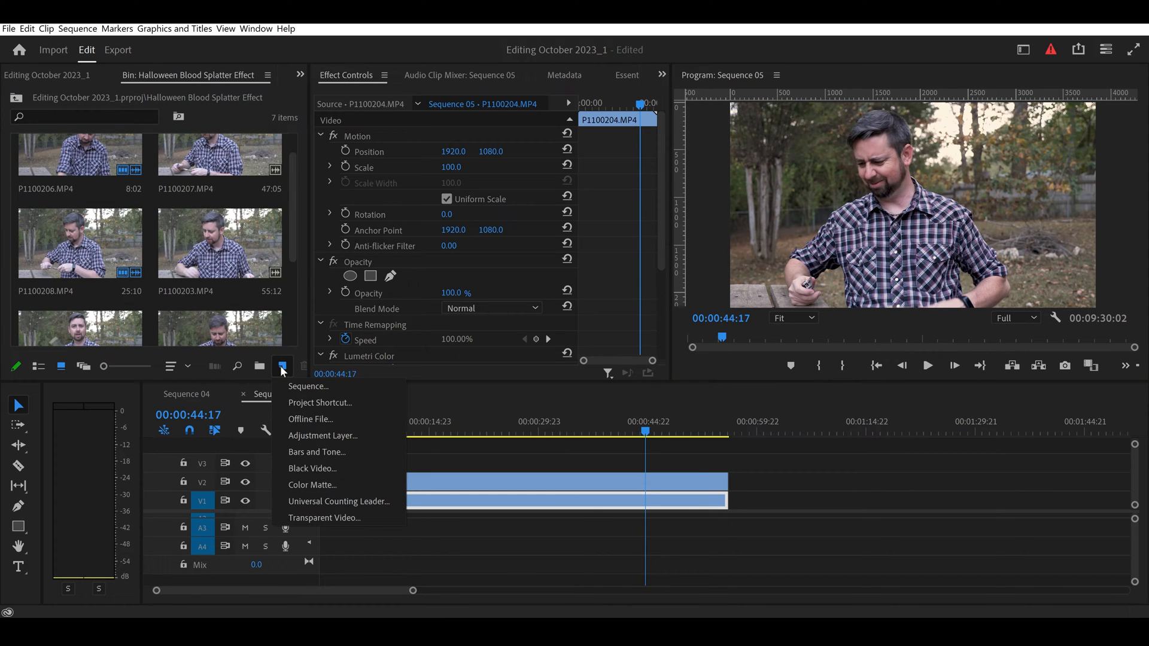
mouse_move(310, 485)
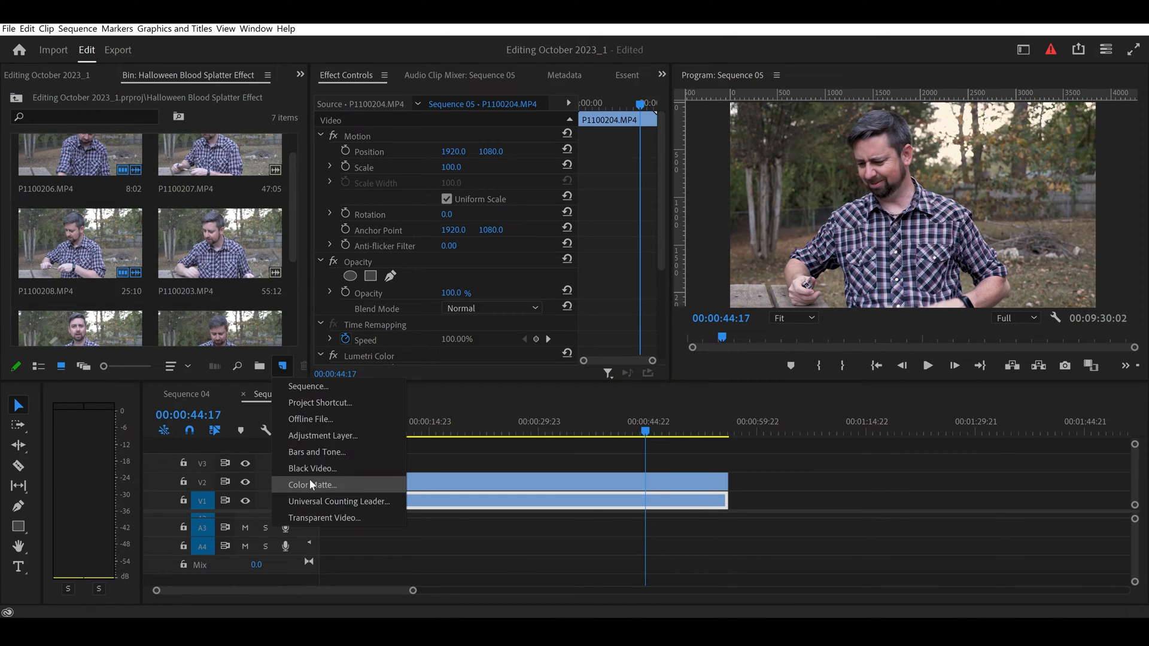
click(311, 484)
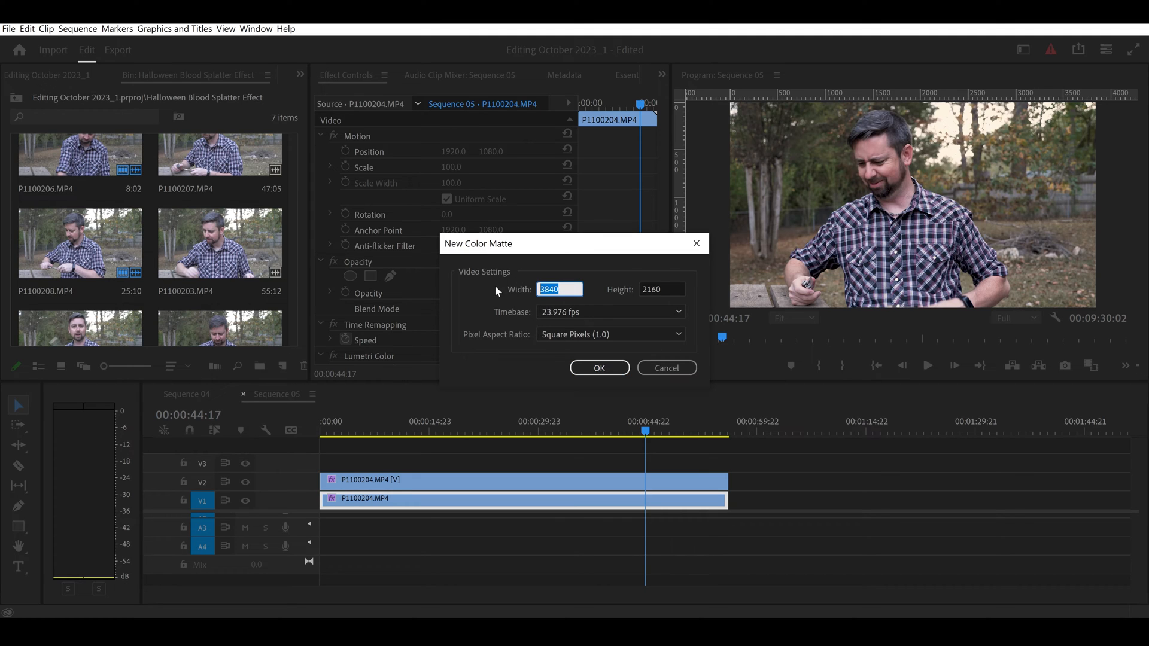
text(6000)
click(662, 289)
text(3)
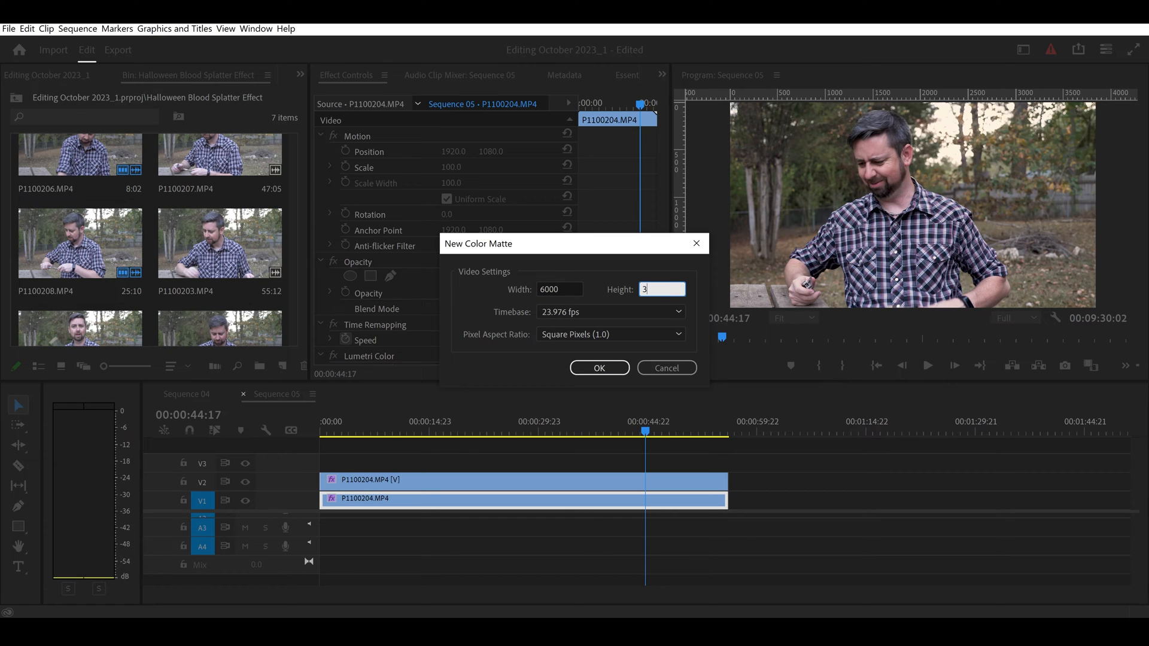
text(000)
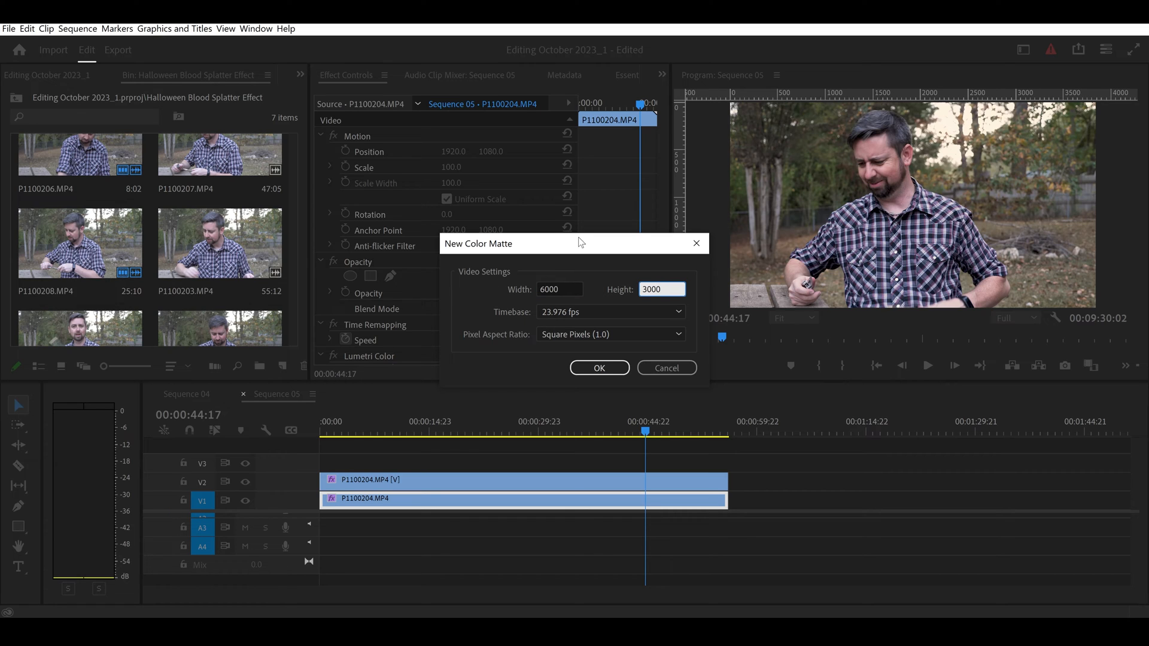
click(599, 368)
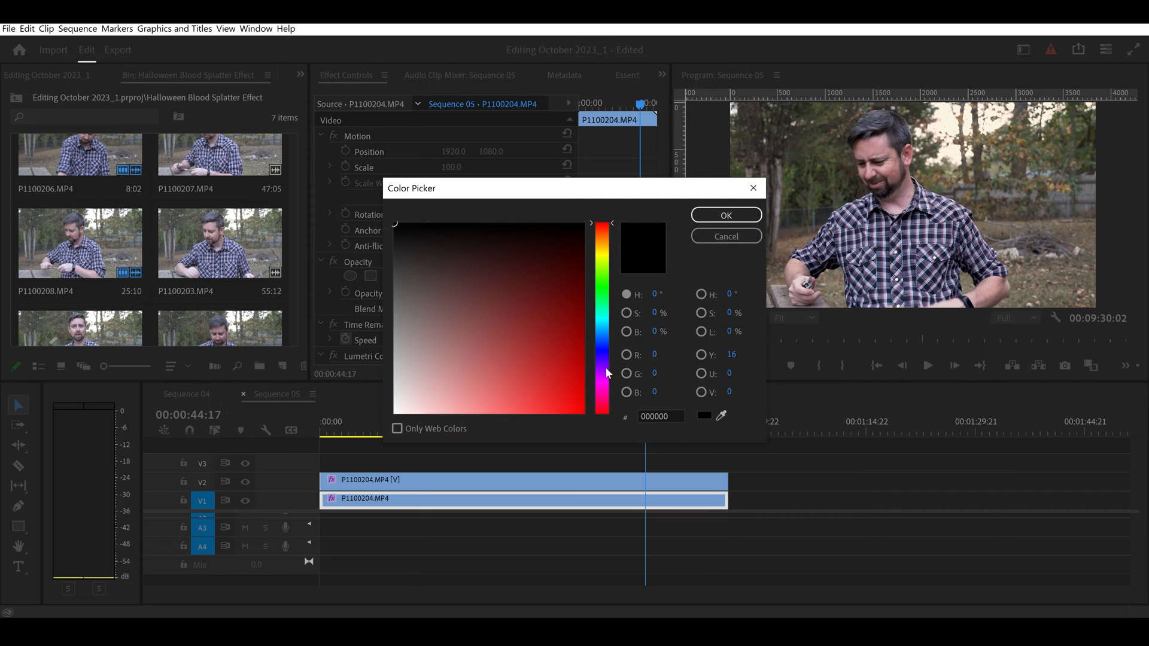
click(468, 231)
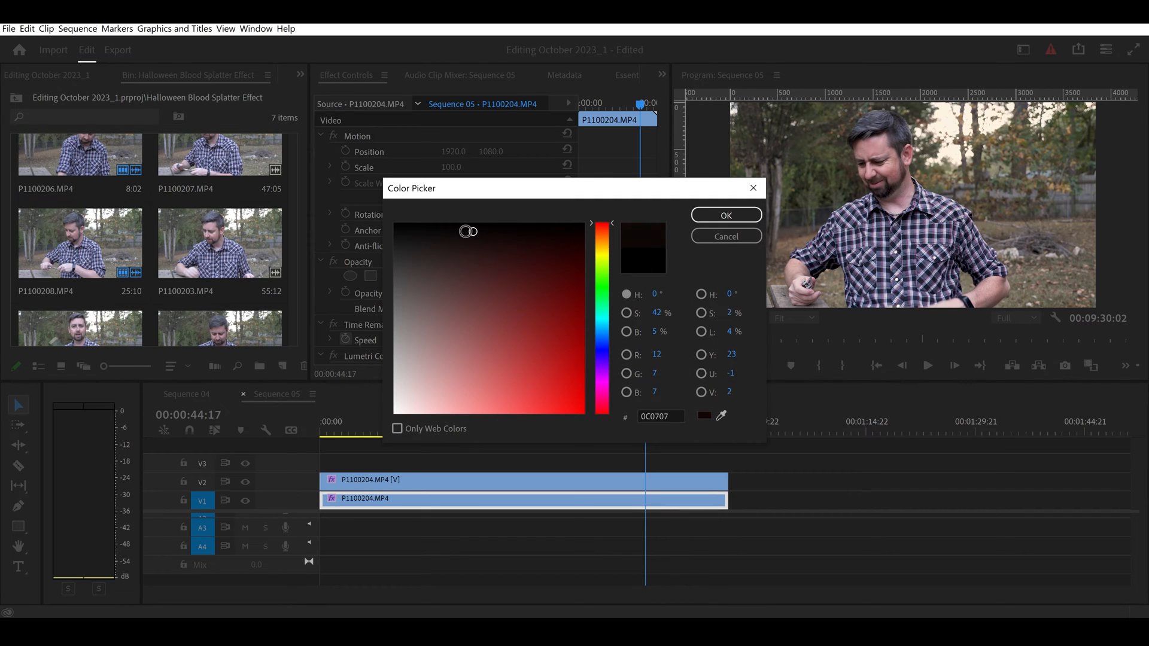
click(725, 215)
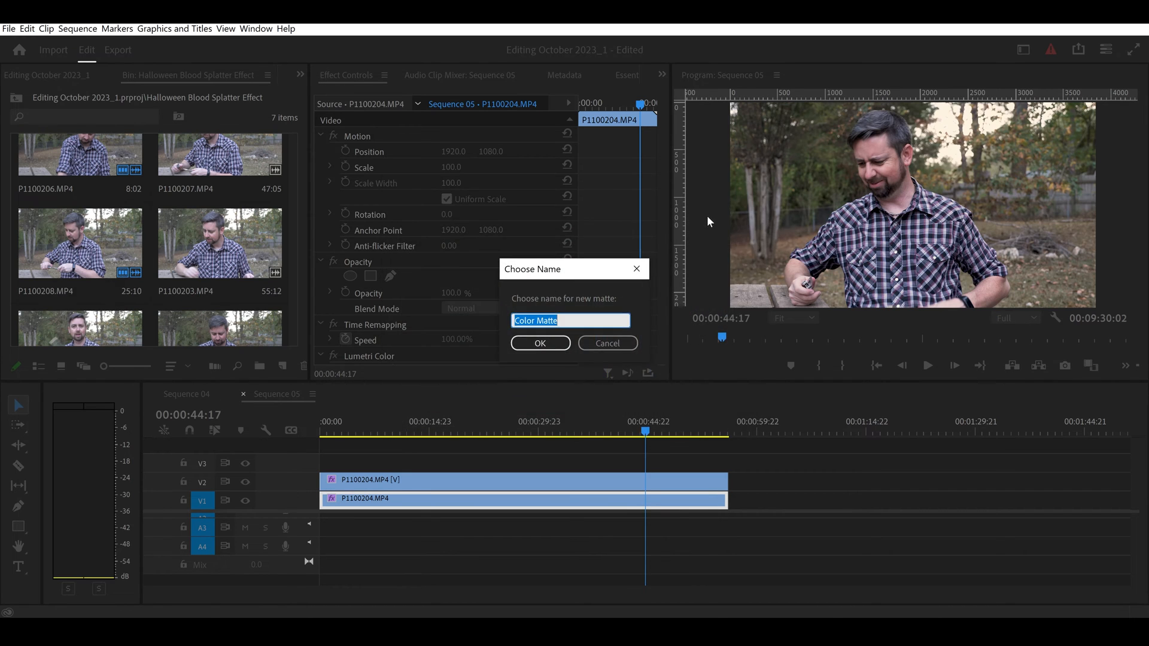
mouse_move(540, 343)
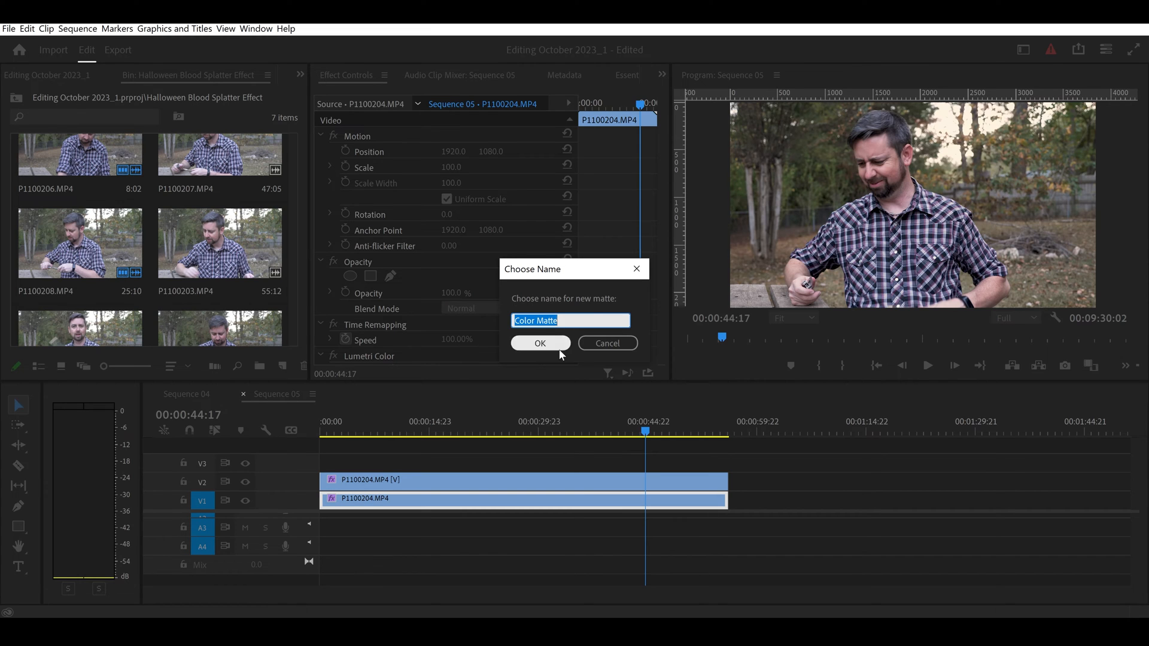
Keep the name Color Matte, place it on V3 at the playhead, and scale it to 122
click(540, 343)
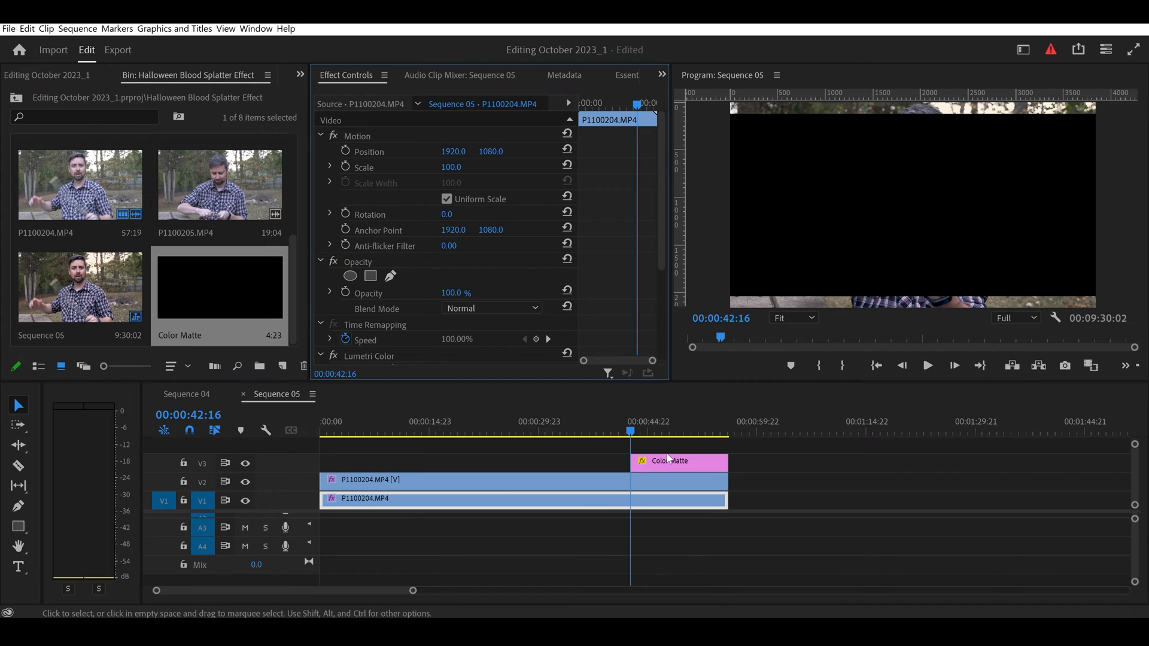
click(678, 461)
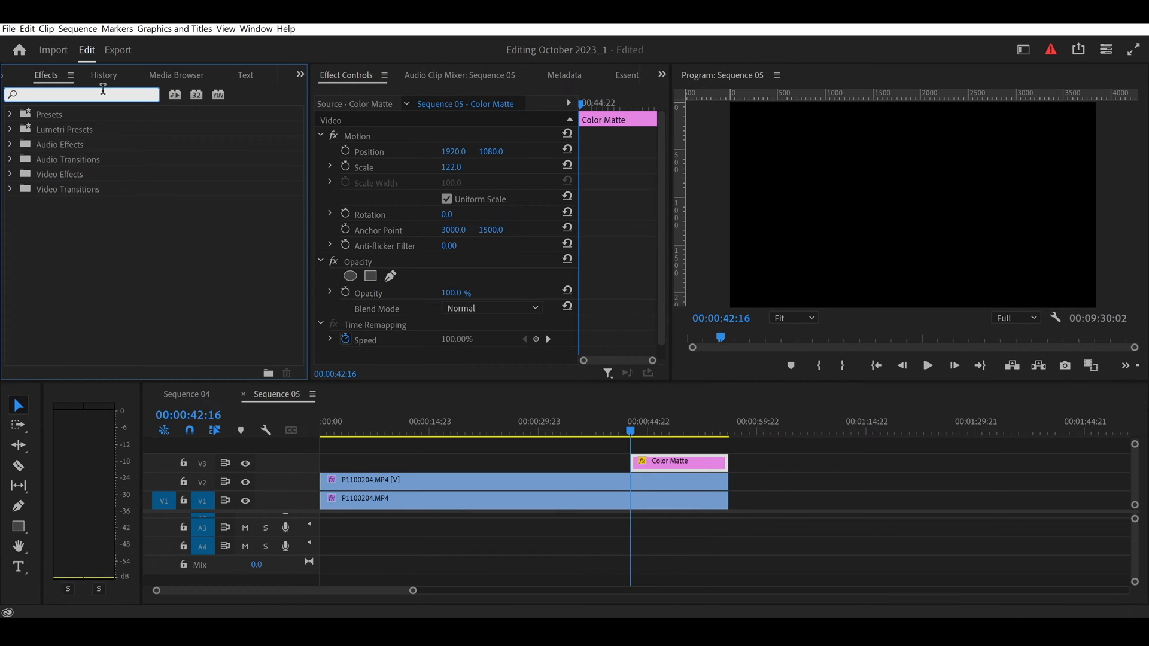
Apply VR Fractal Noise to the Color Matte and expand its Transform and Sub Settings
text(vr)
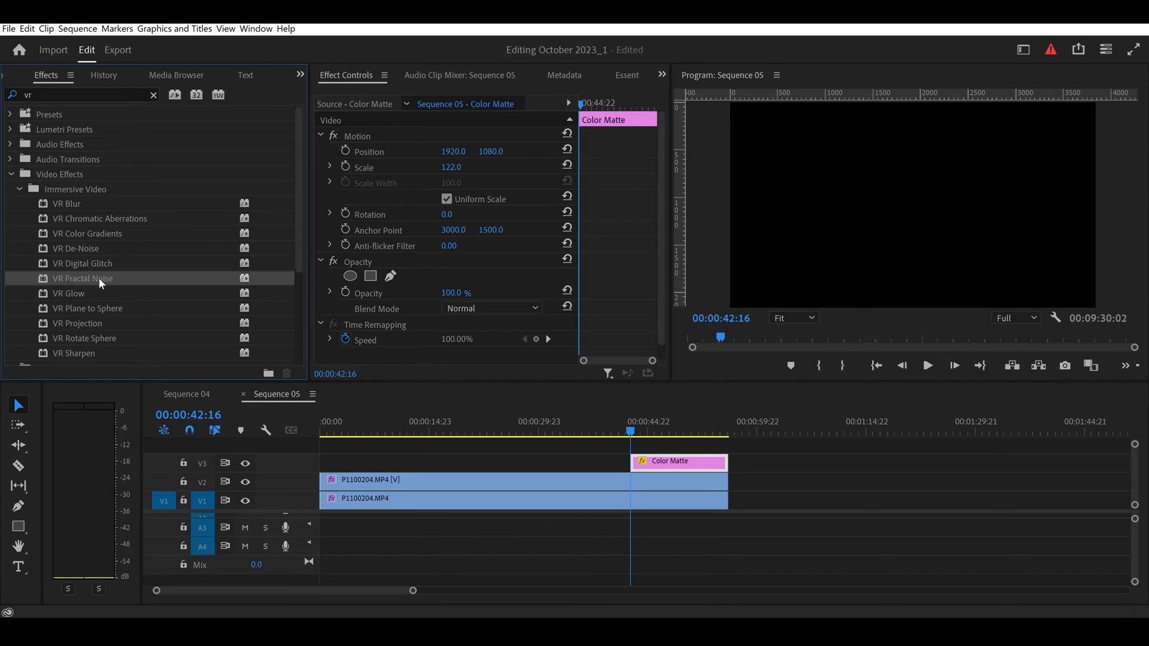
double_click(82, 278)
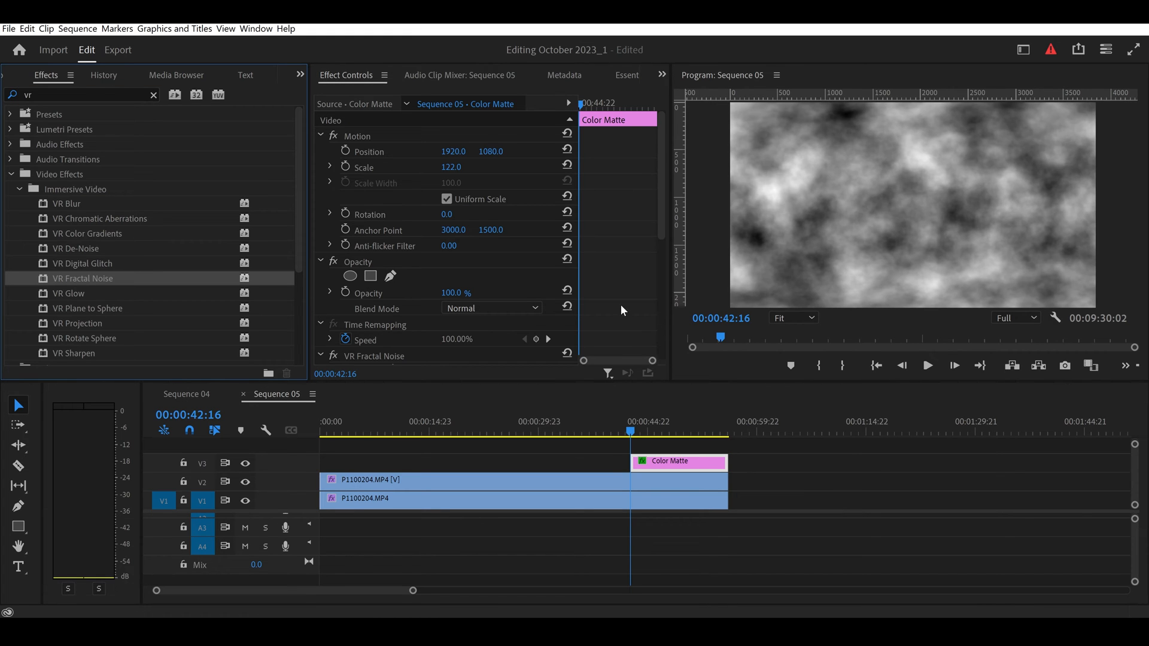
scroll(down, 3)
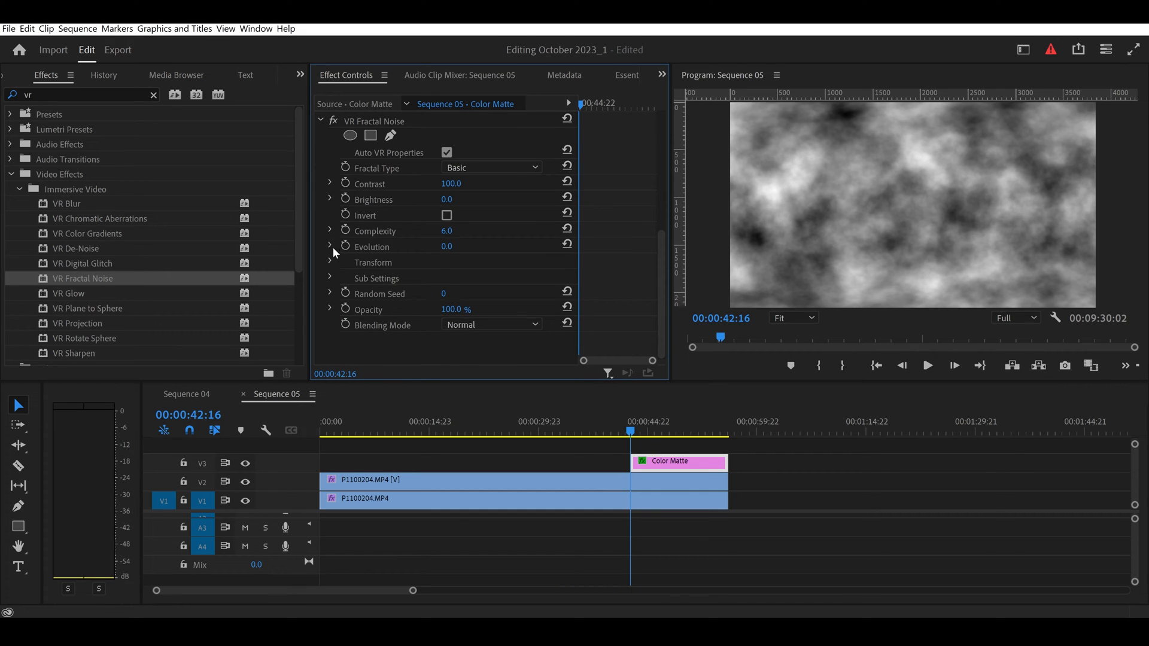
mouse_move(330, 288)
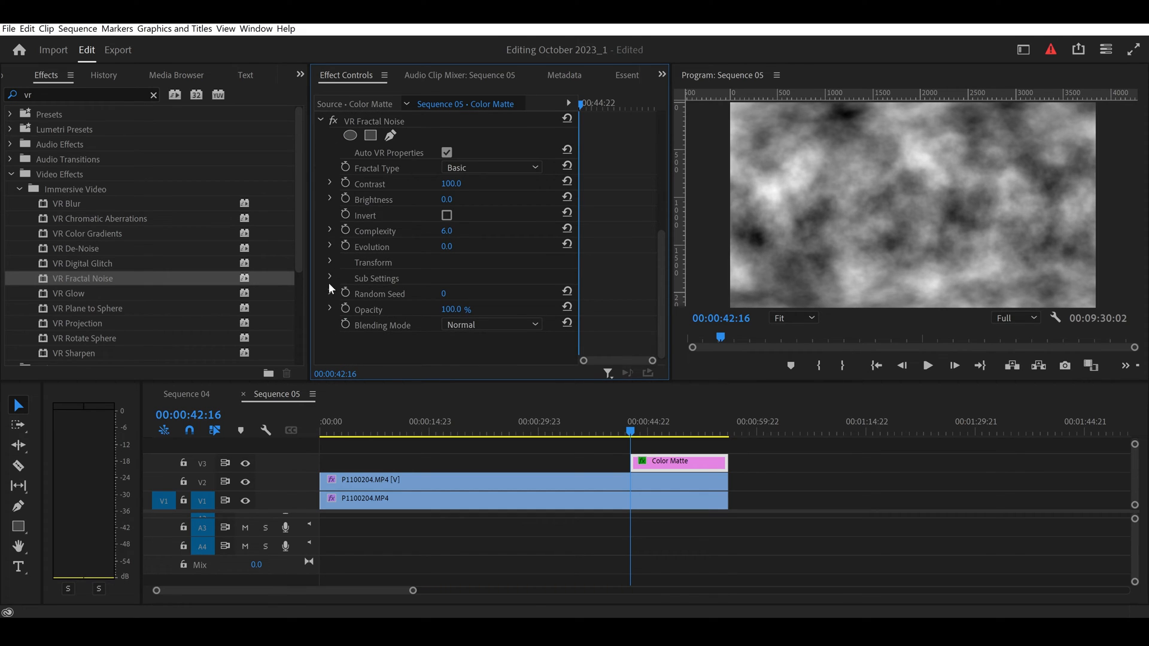
click(330, 278)
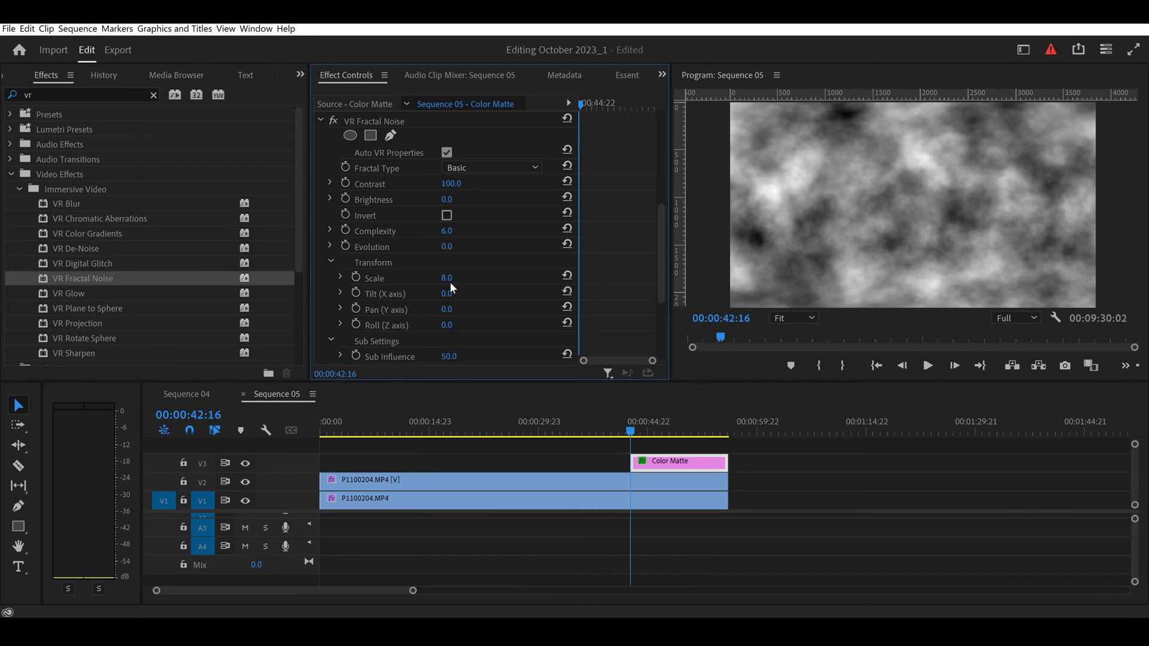
scroll(down, 3)
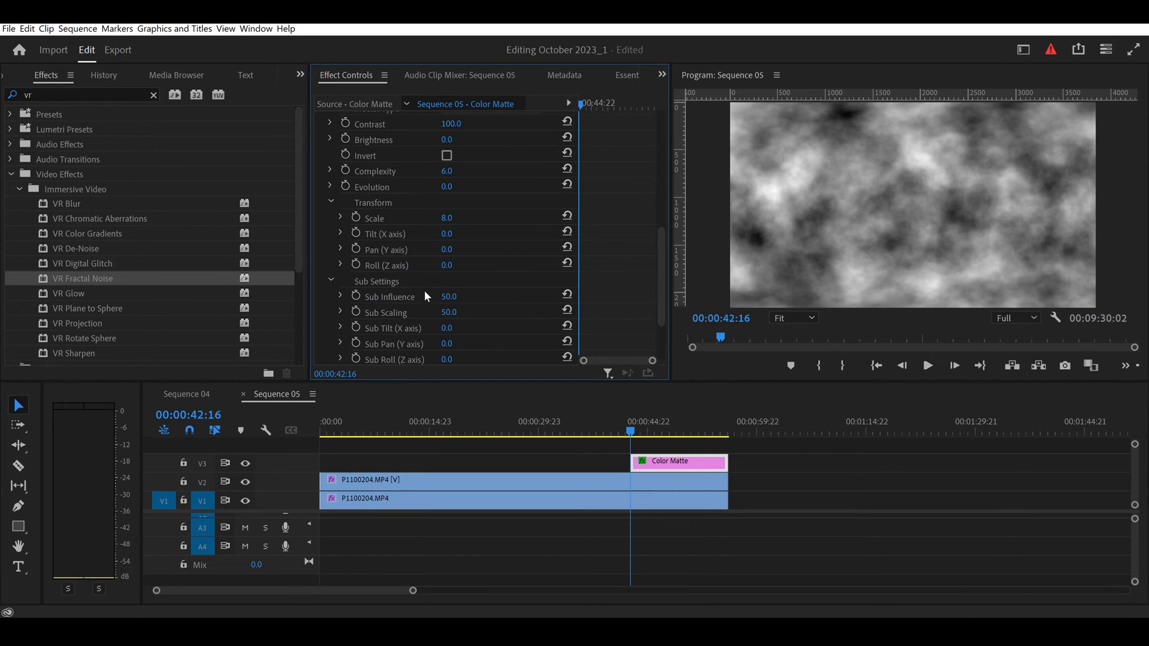
scroll(down, 3)
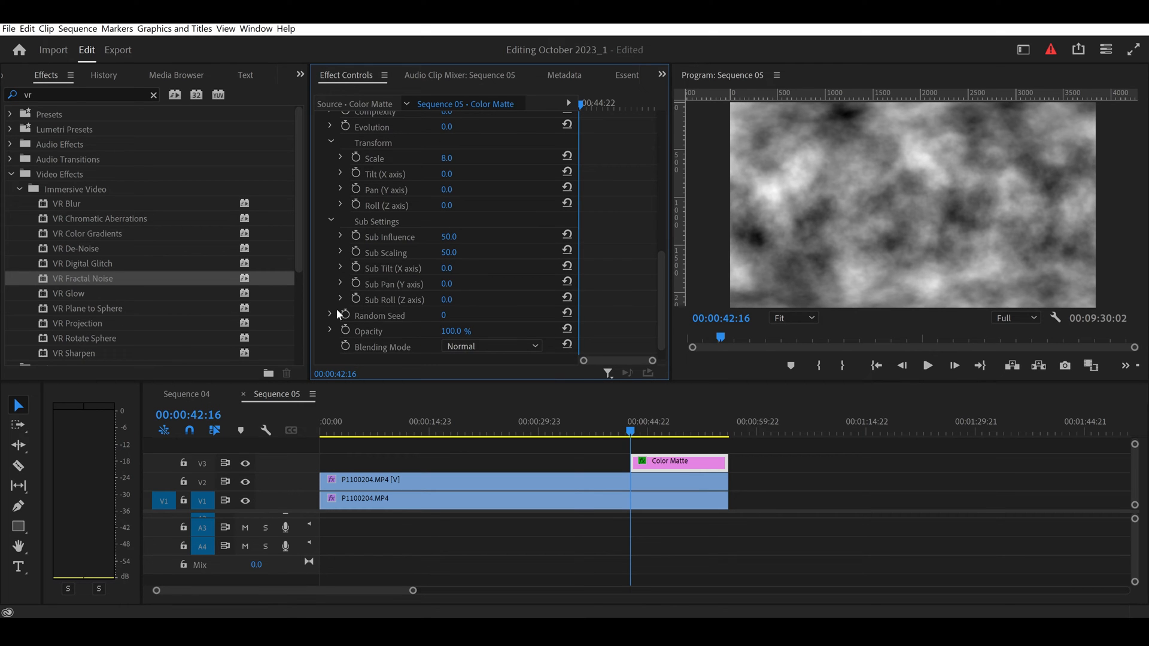
click(329, 316)
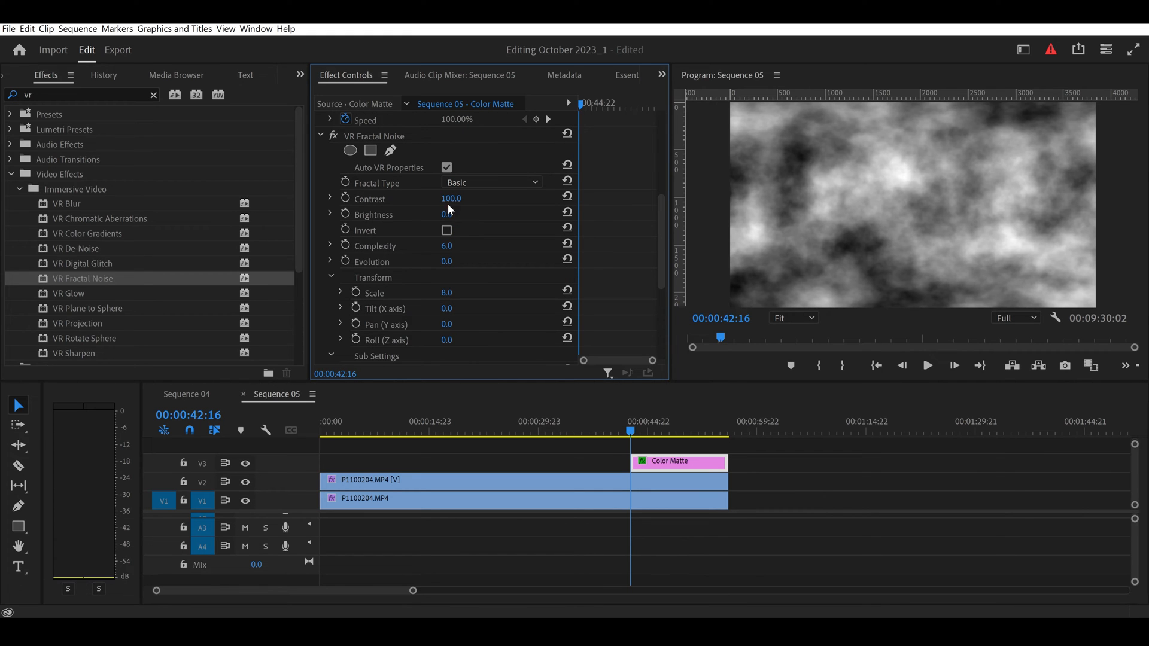
Set the noise to Contrast 234, Brightness -21, Complexity 10 and Evolution 13°
drag(447, 214, 436, 214)
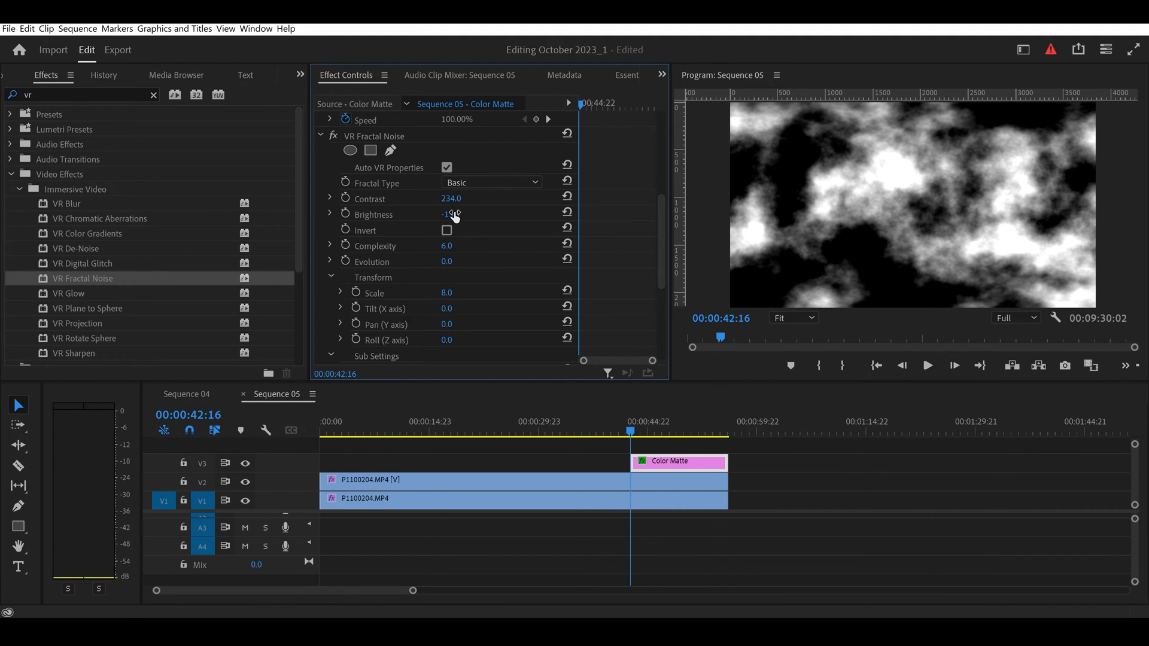
drag(451, 214, 445, 214)
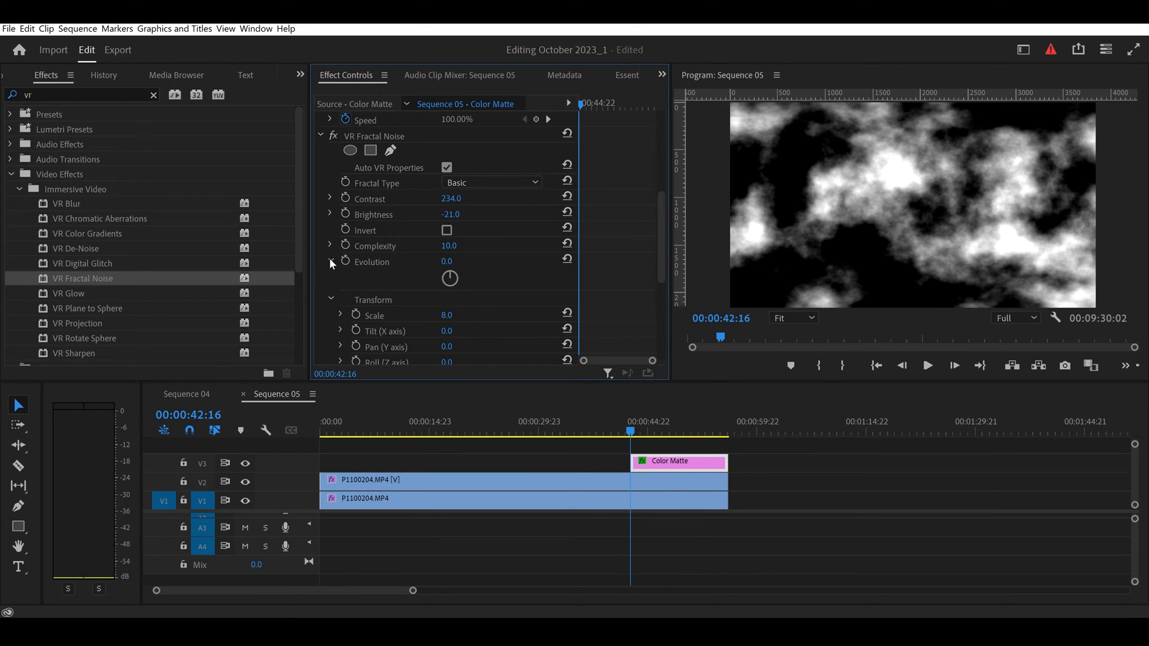
drag(447, 261, 449, 261)
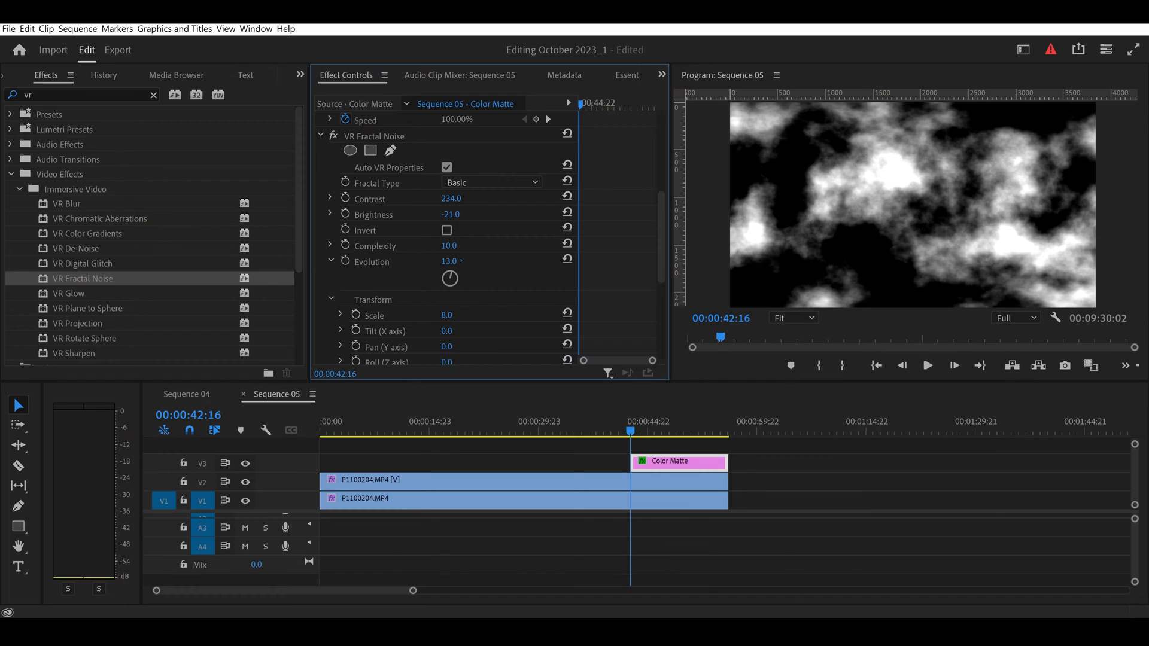
click(153, 94)
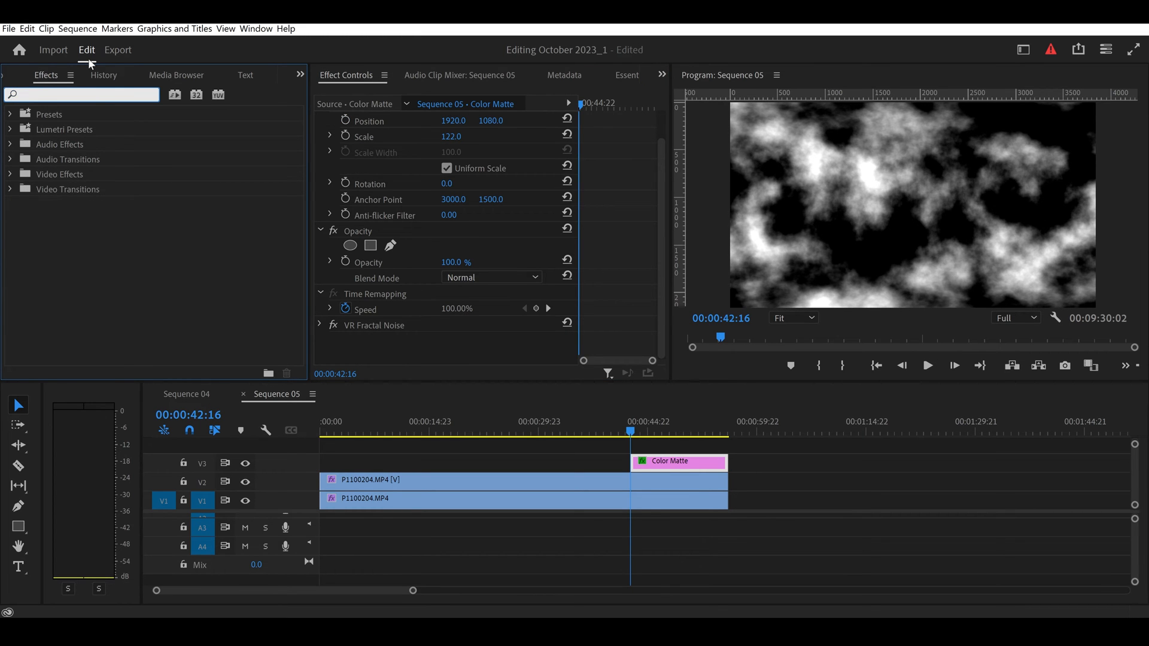
Add Track Matte Key to the V2 clip, using Video 3 as a Luma matte
text(track)
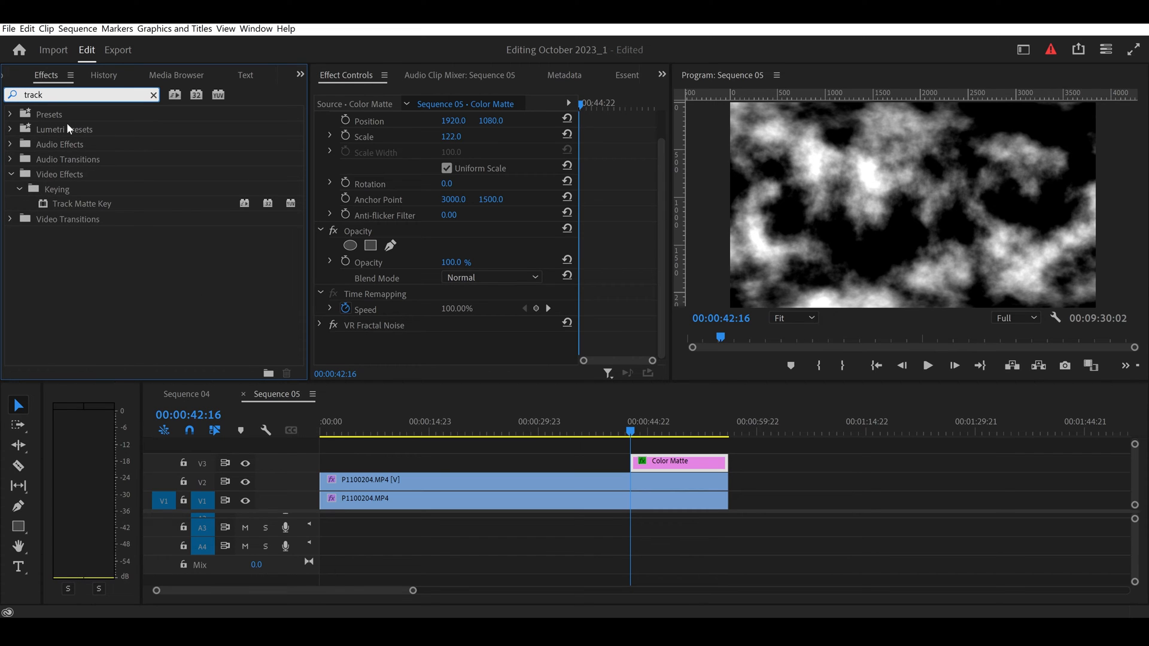
drag(81, 203, 509, 473)
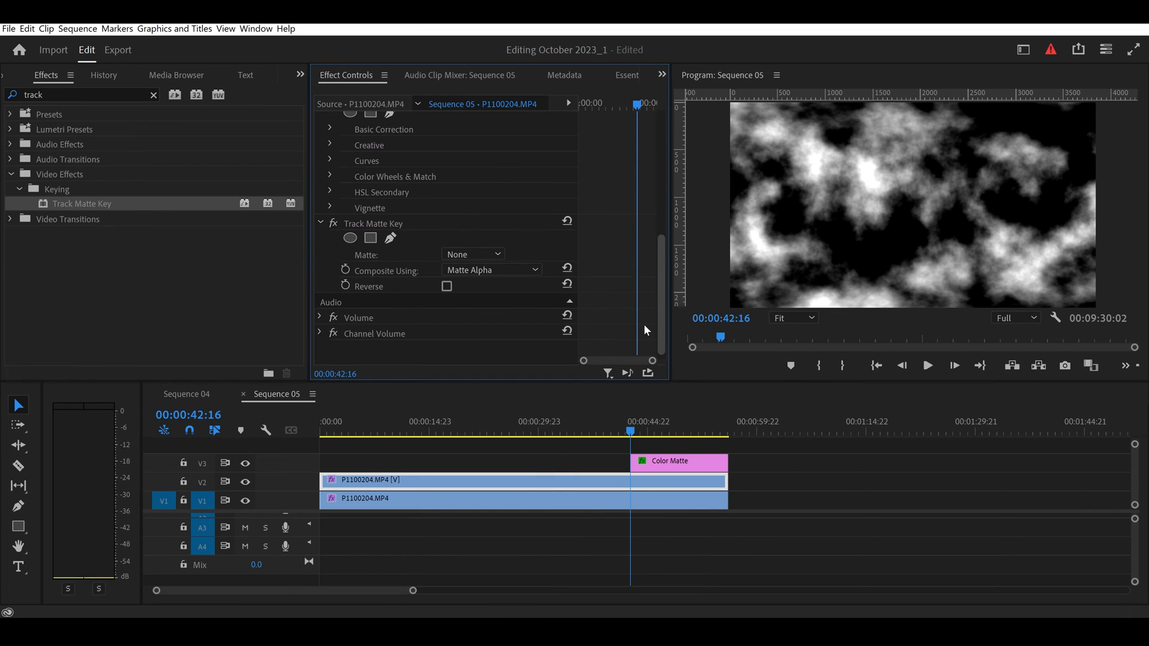
click(491, 270)
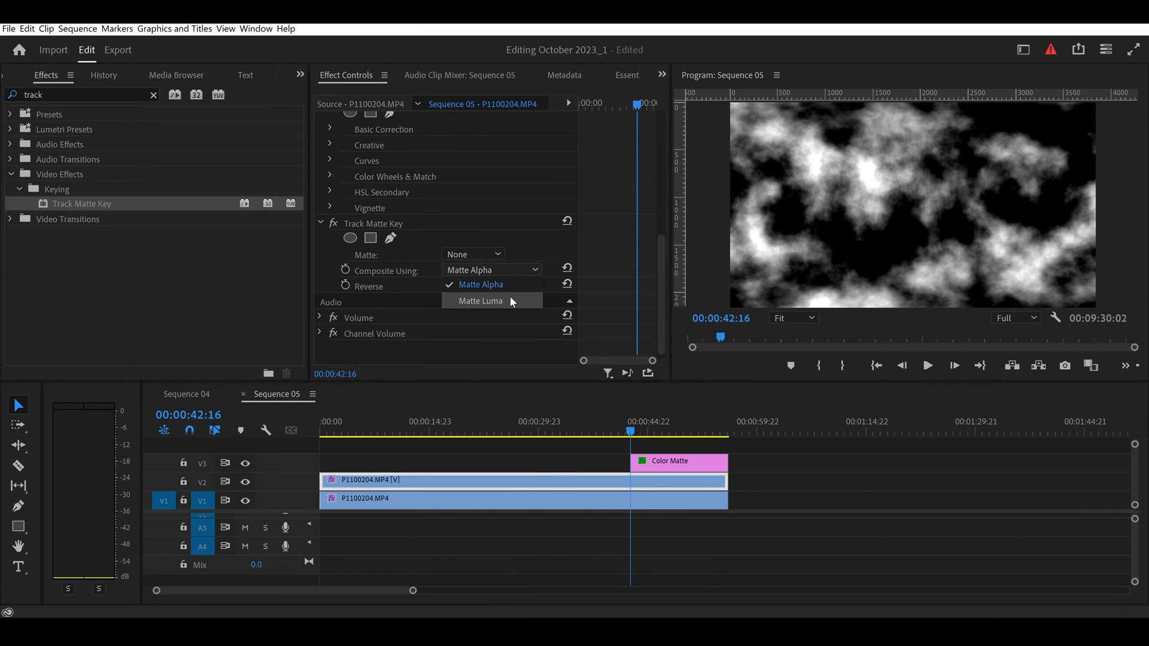
click(480, 301)
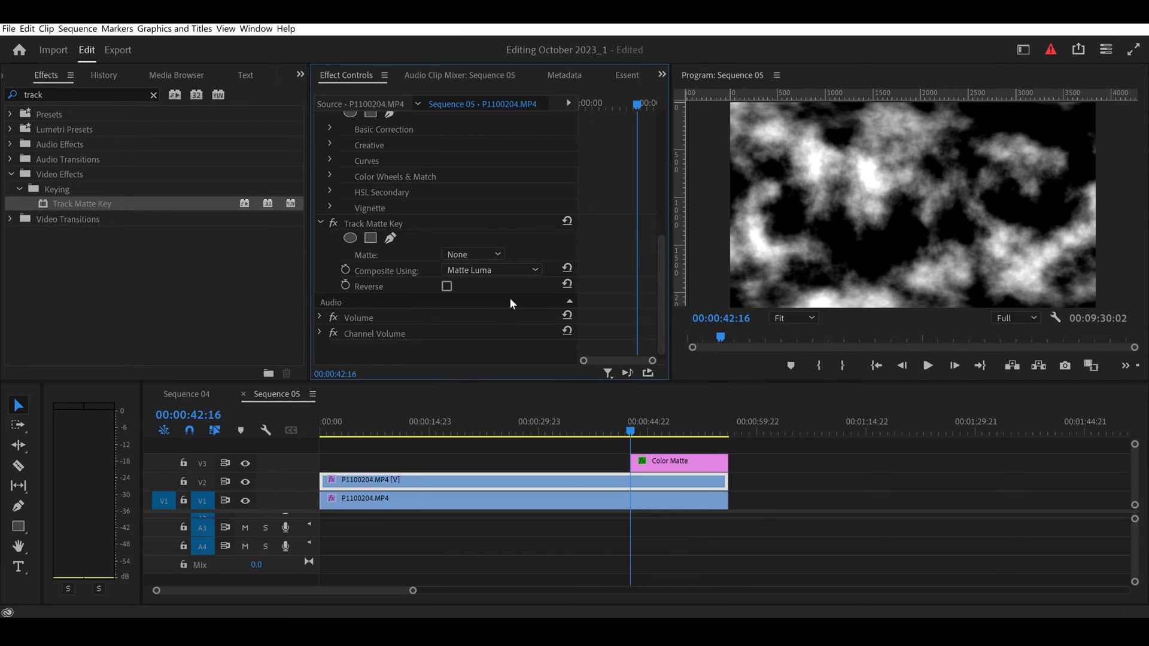
mouse_move(469, 295)
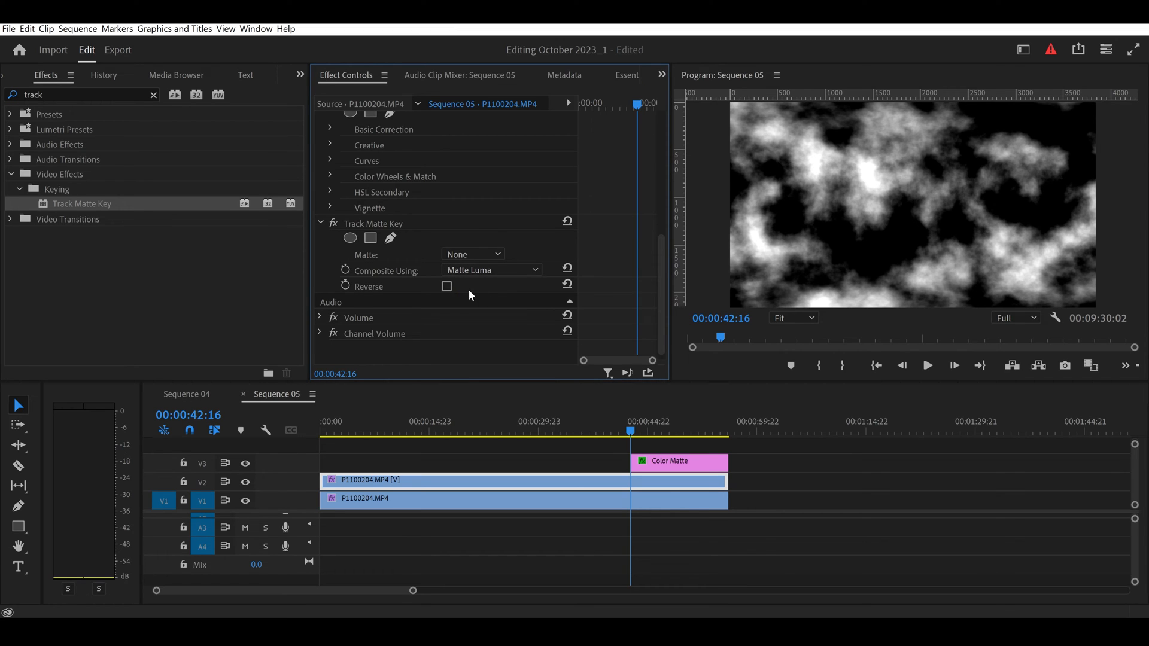
click(472, 254)
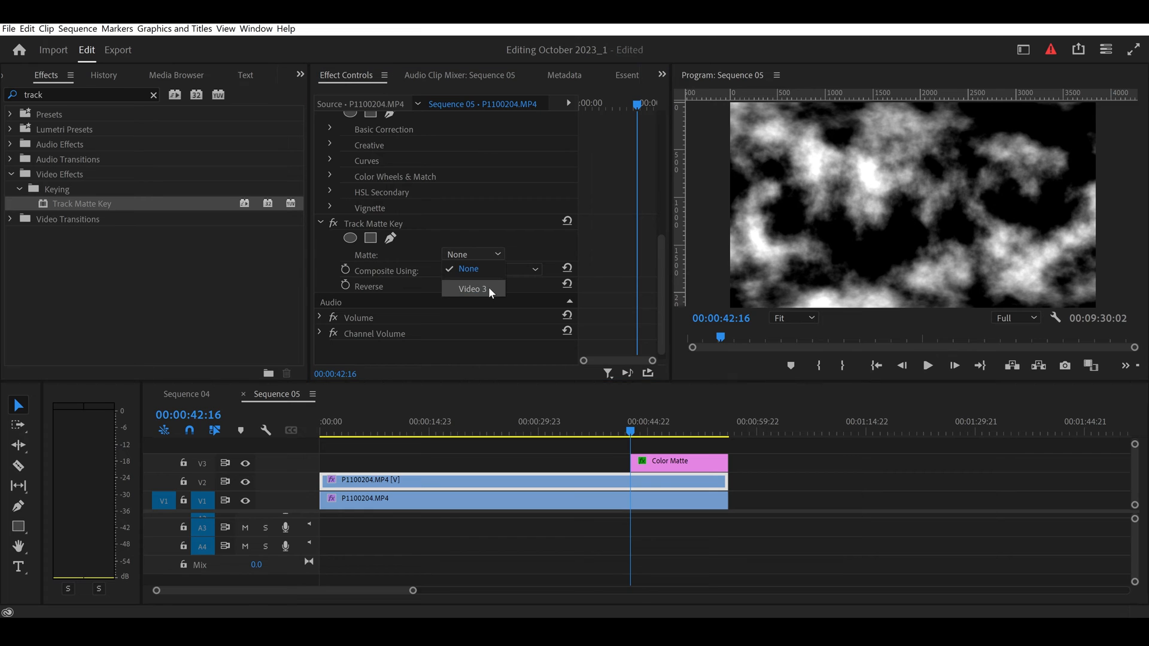
click(472, 289)
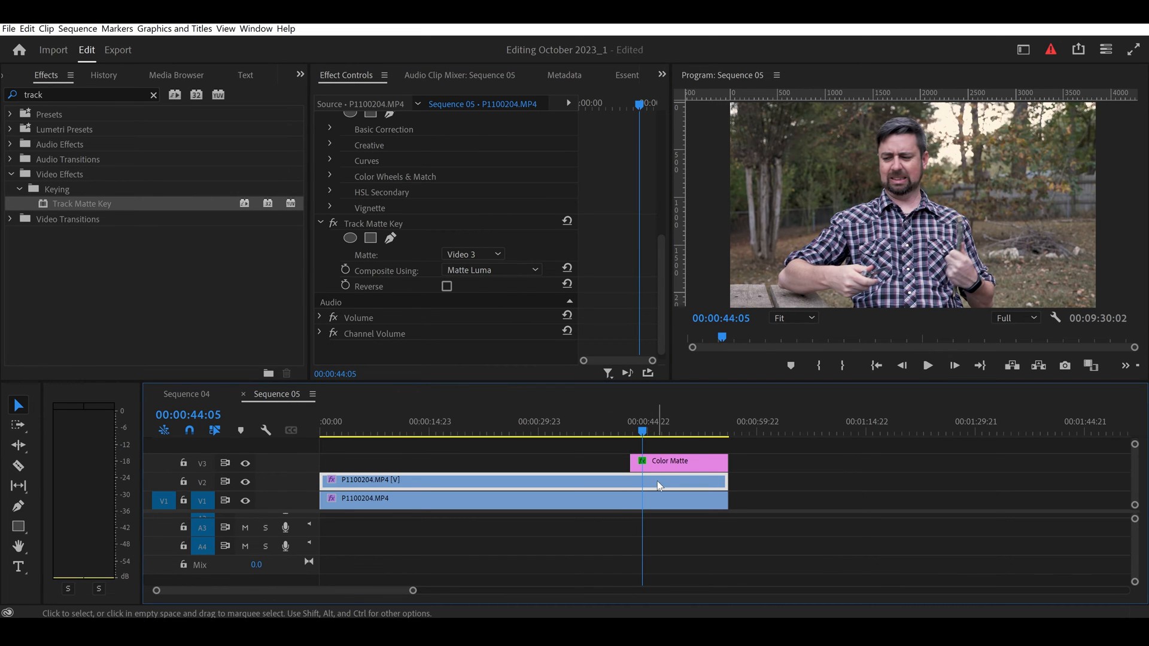
mouse_move(657, 486)
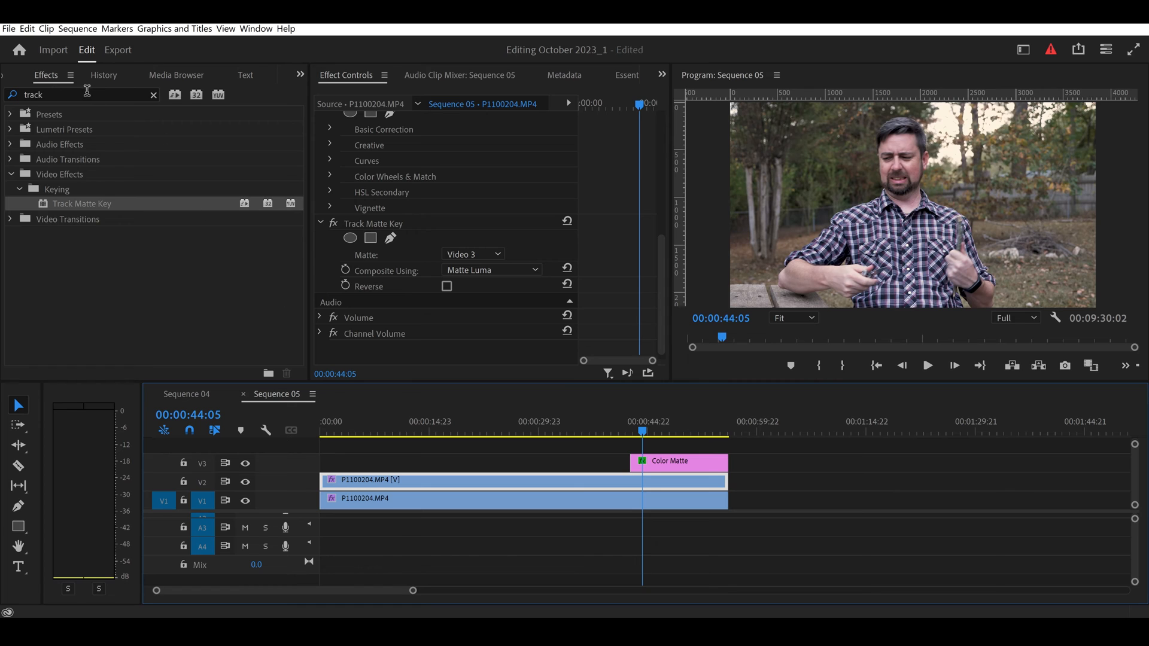
Apply the Tint effect to the duplicated clip on V2
text(tint)
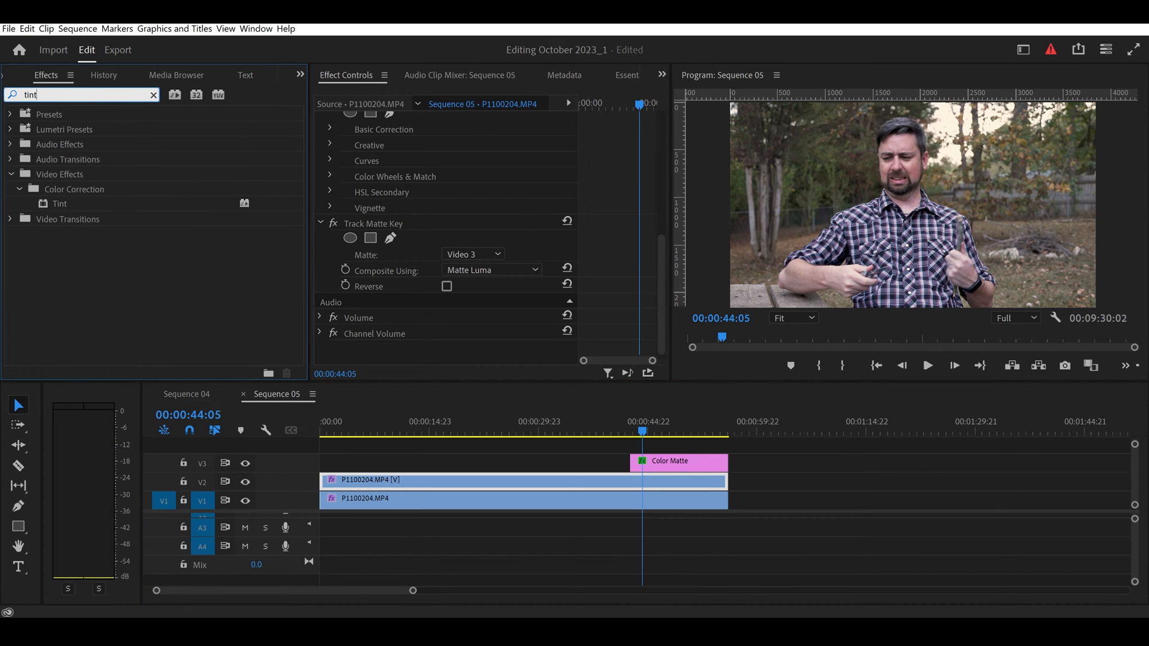
drag(59, 203, 521, 504)
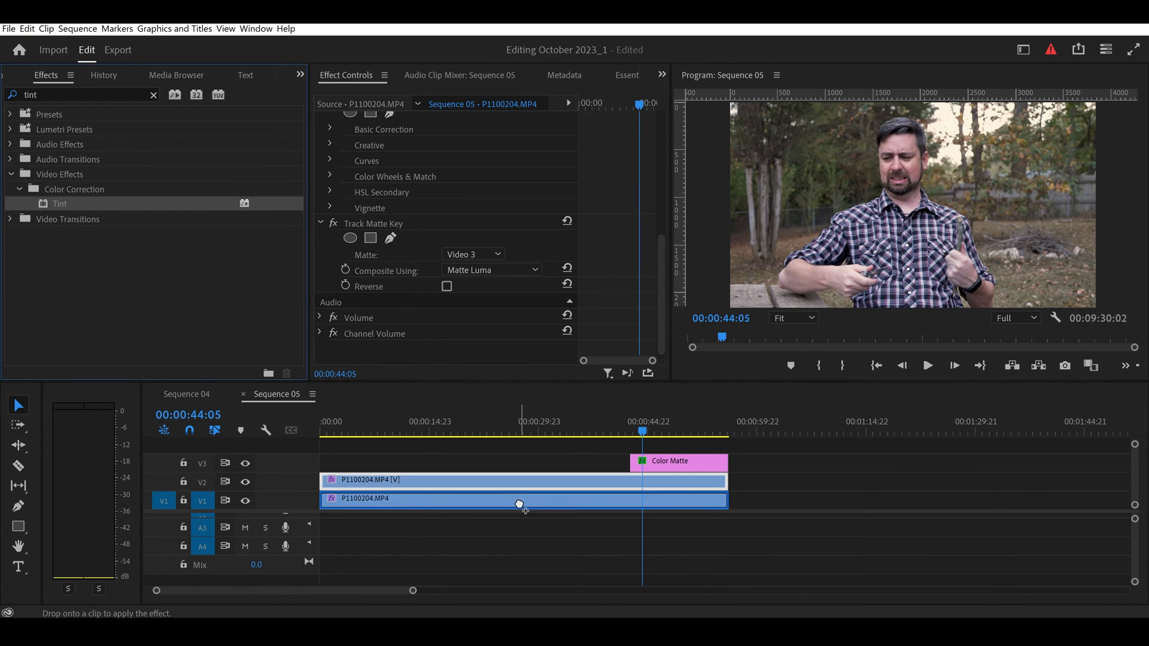
drag(59, 203, 524, 501)
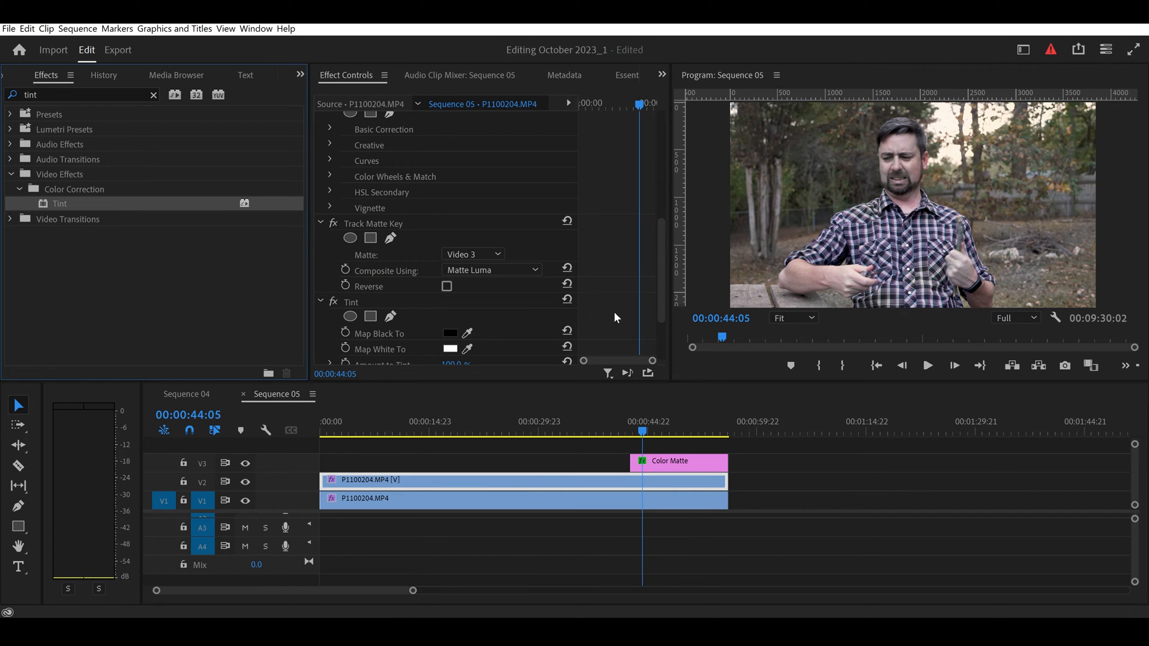
scroll(down, 3)
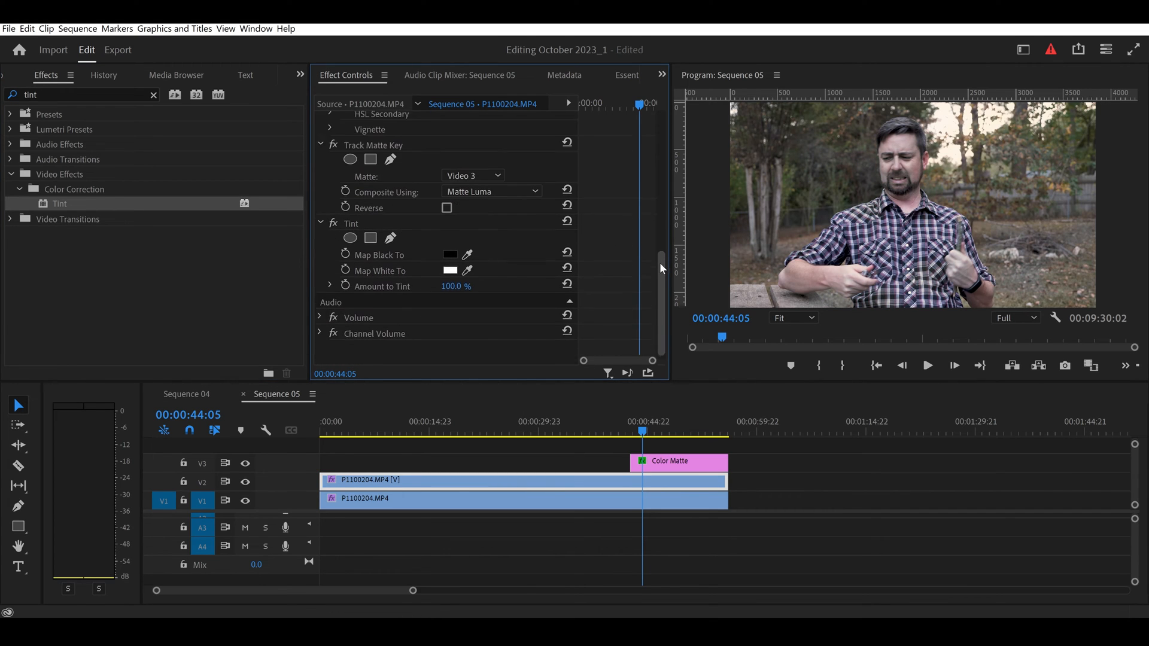
Set Tint to map white to red and black to a very dark red
click(450, 270)
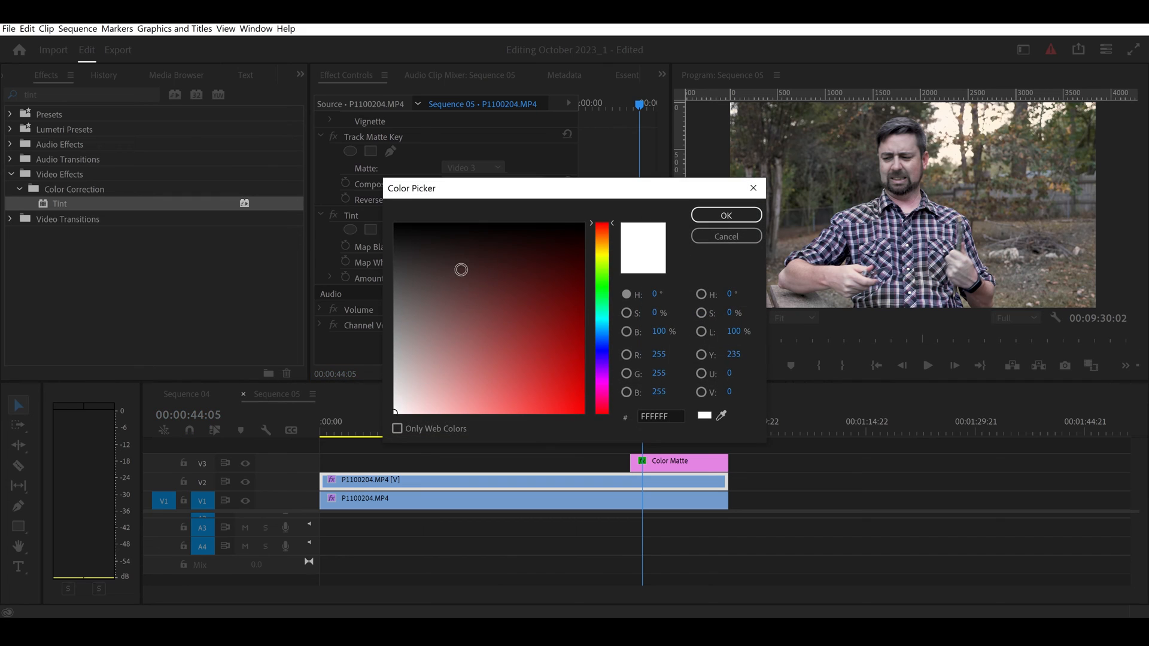
click(556, 349)
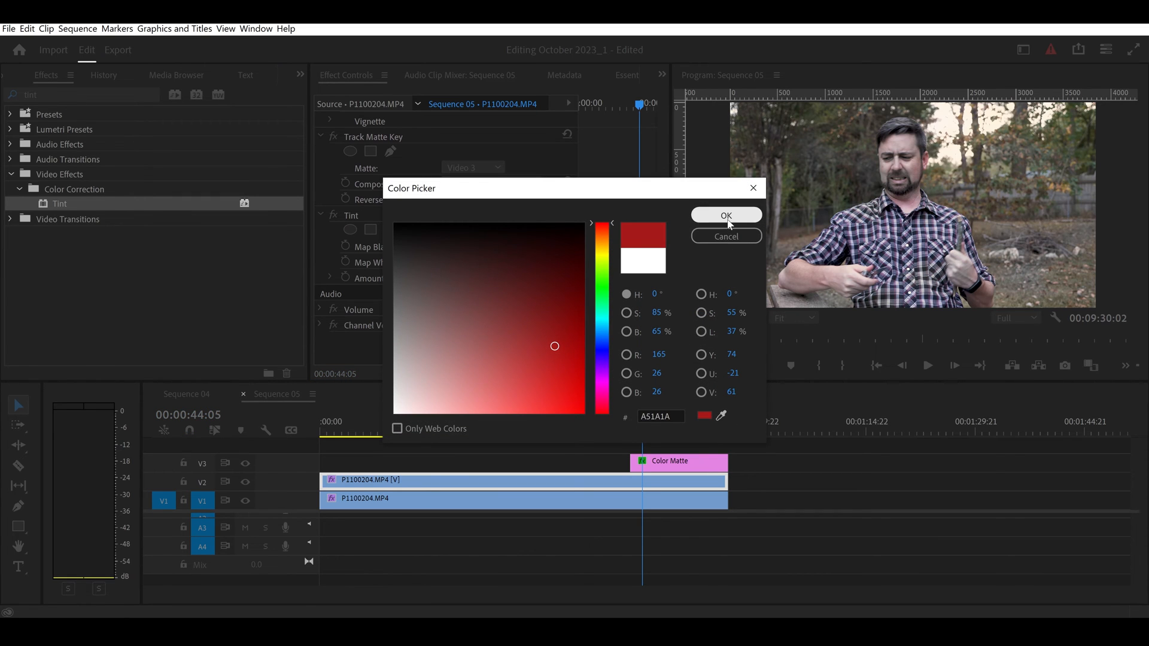
click(725, 215)
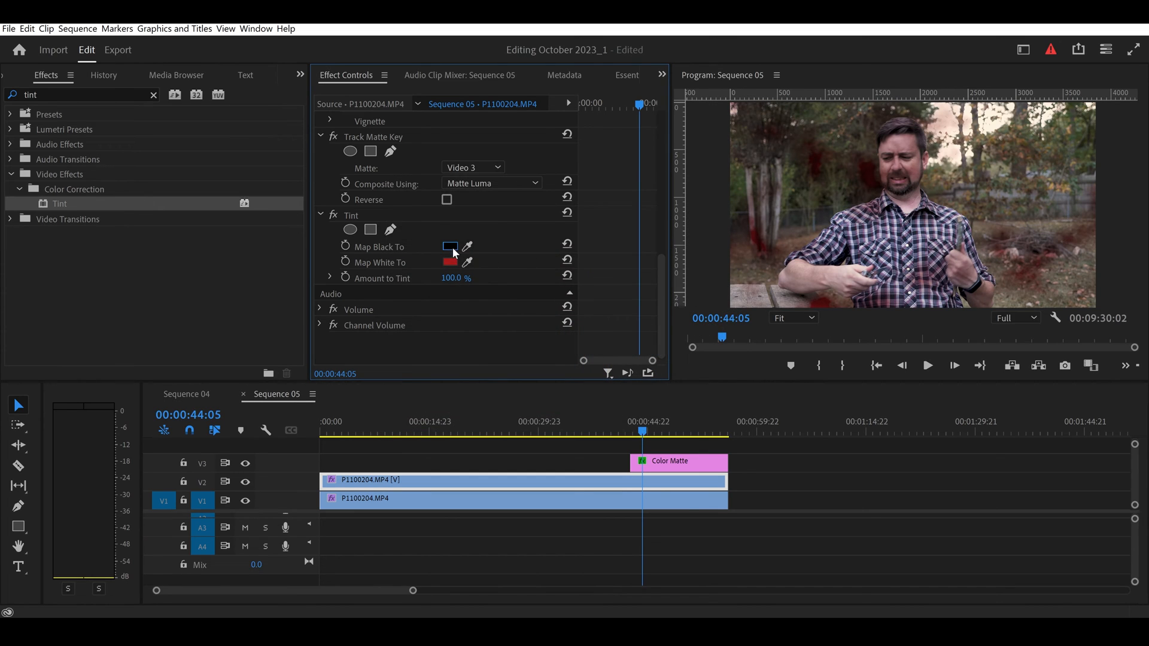
click(450, 247)
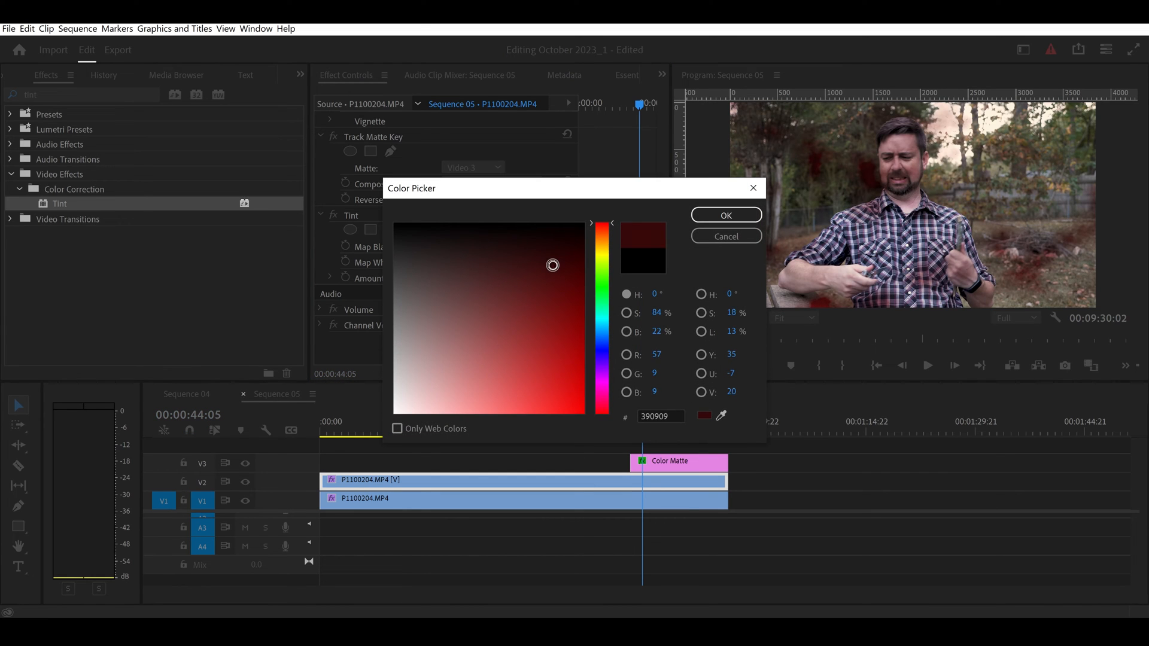
click(725, 215)
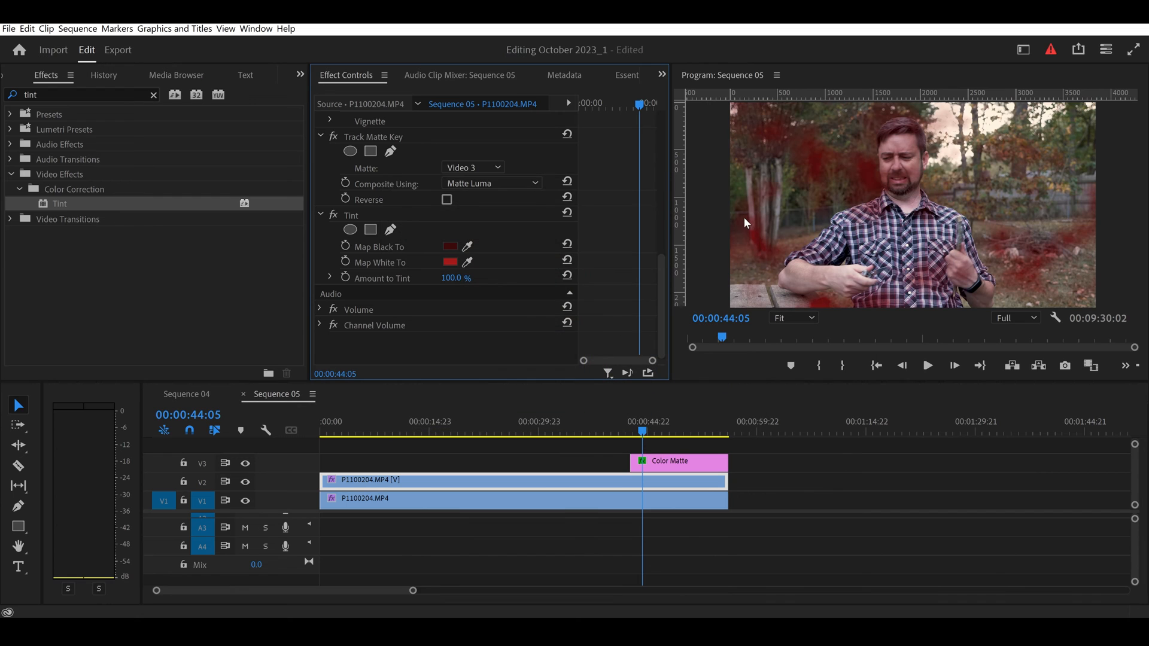
click(450, 262)
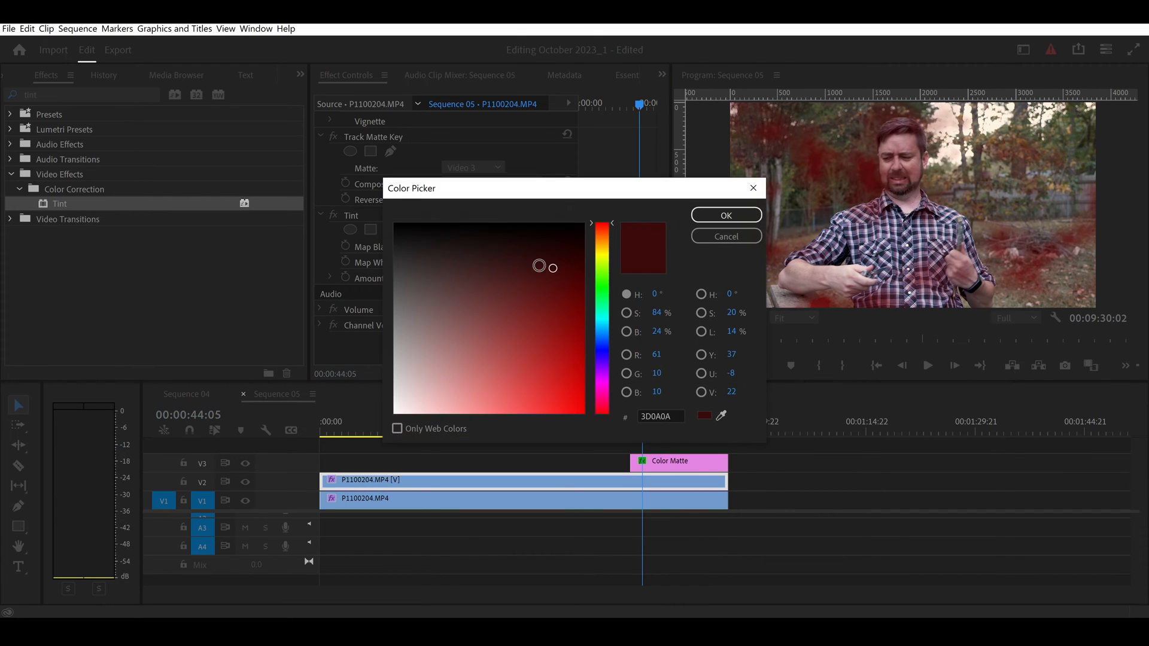
click(725, 215)
text(gauss)
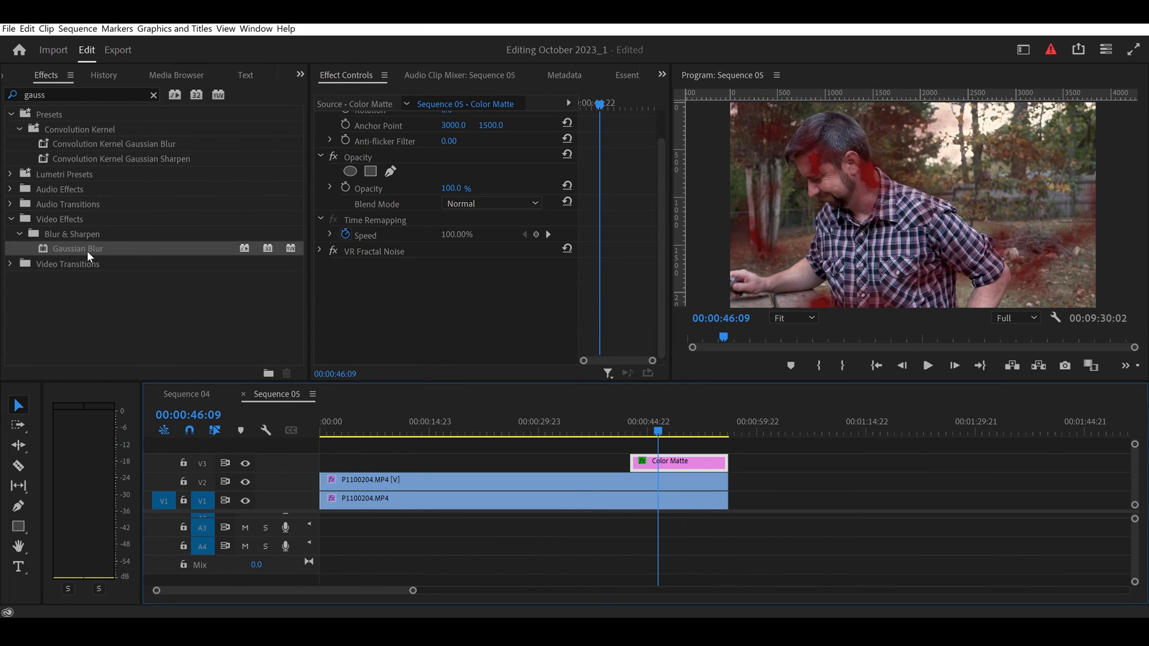
Add Gaussian Blur to the V2 clip and set Blurriness to 78
drag(78, 248, 542, 483)
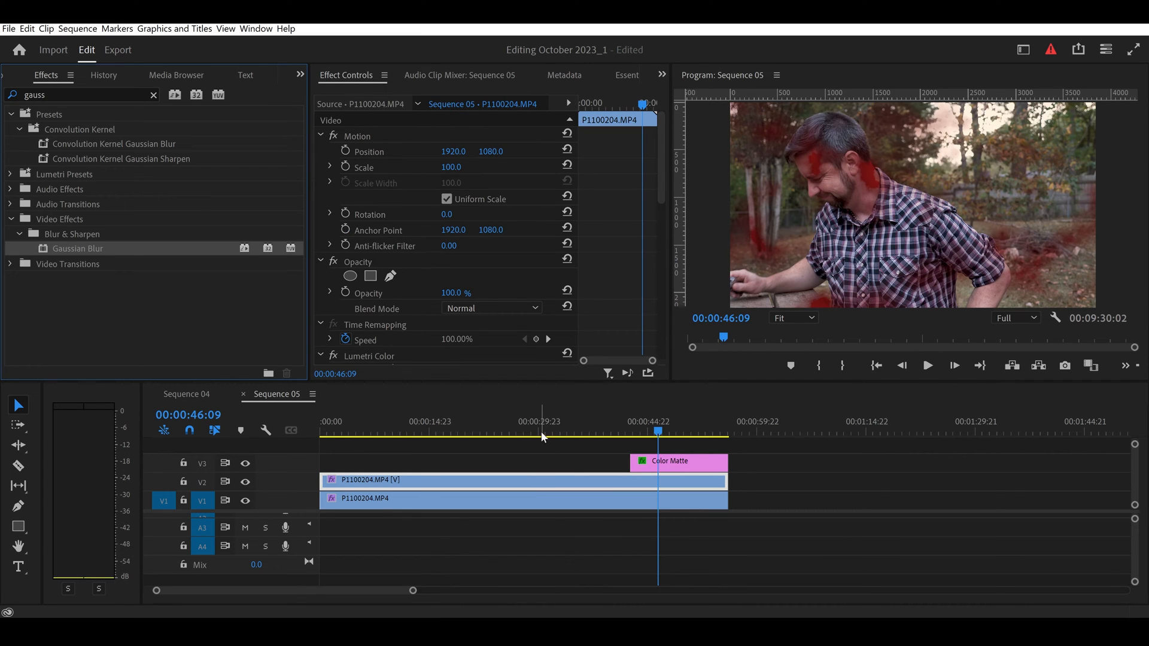
scroll(down, 3)
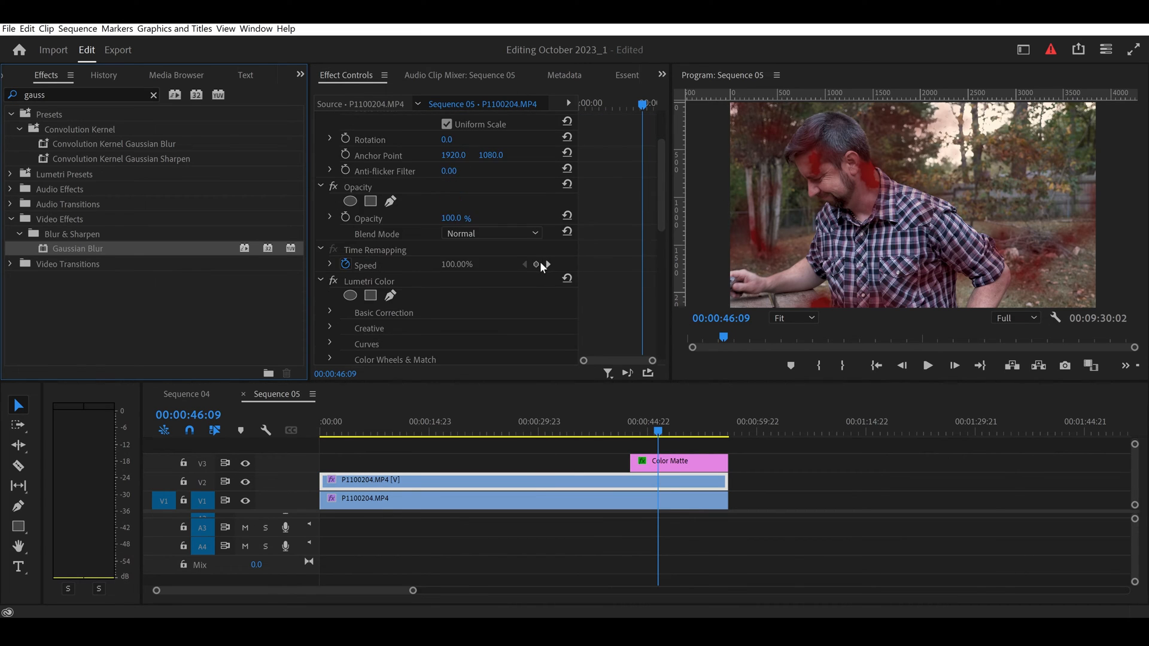
scroll(down, 3)
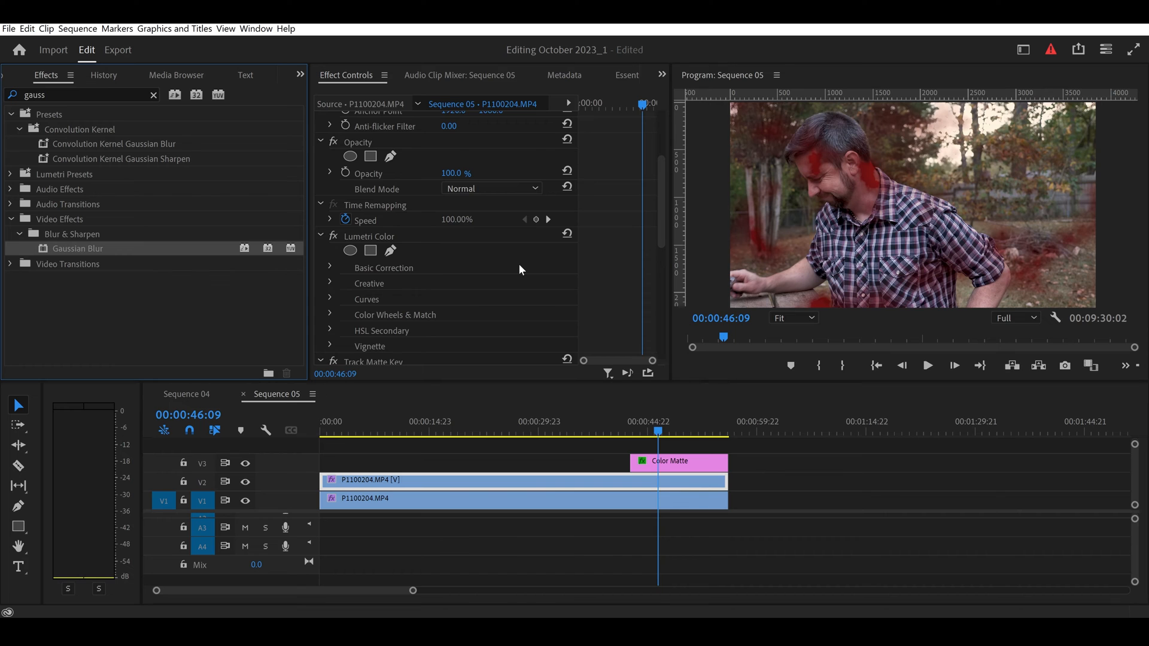
scroll(down, 3)
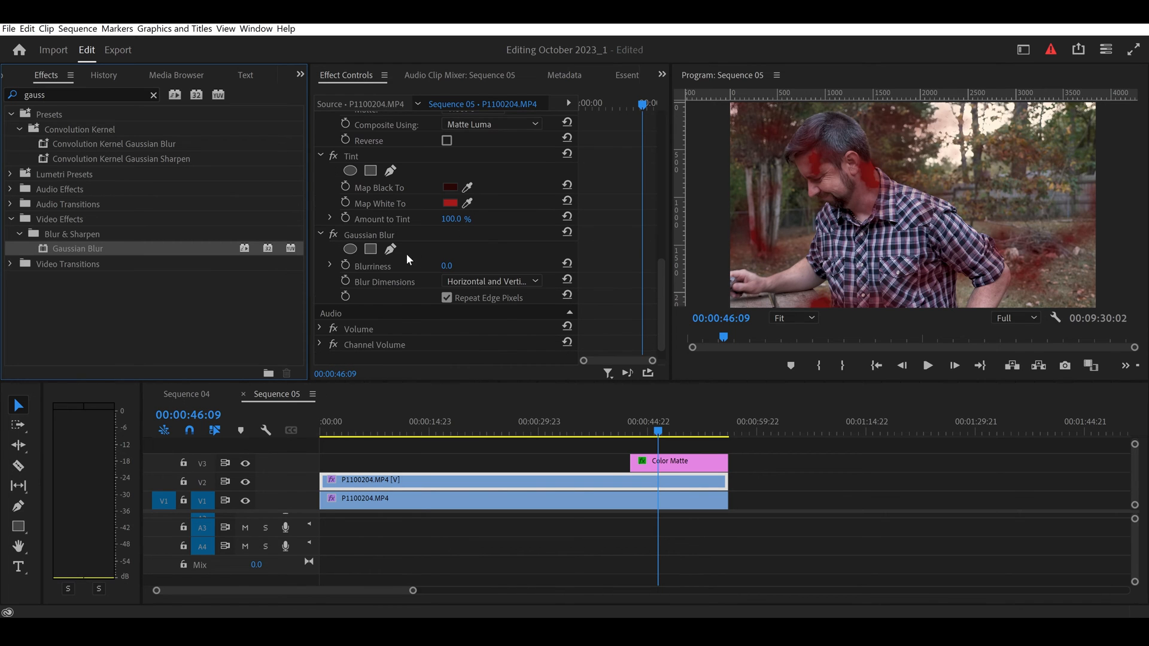
drag(446, 266, 452, 265)
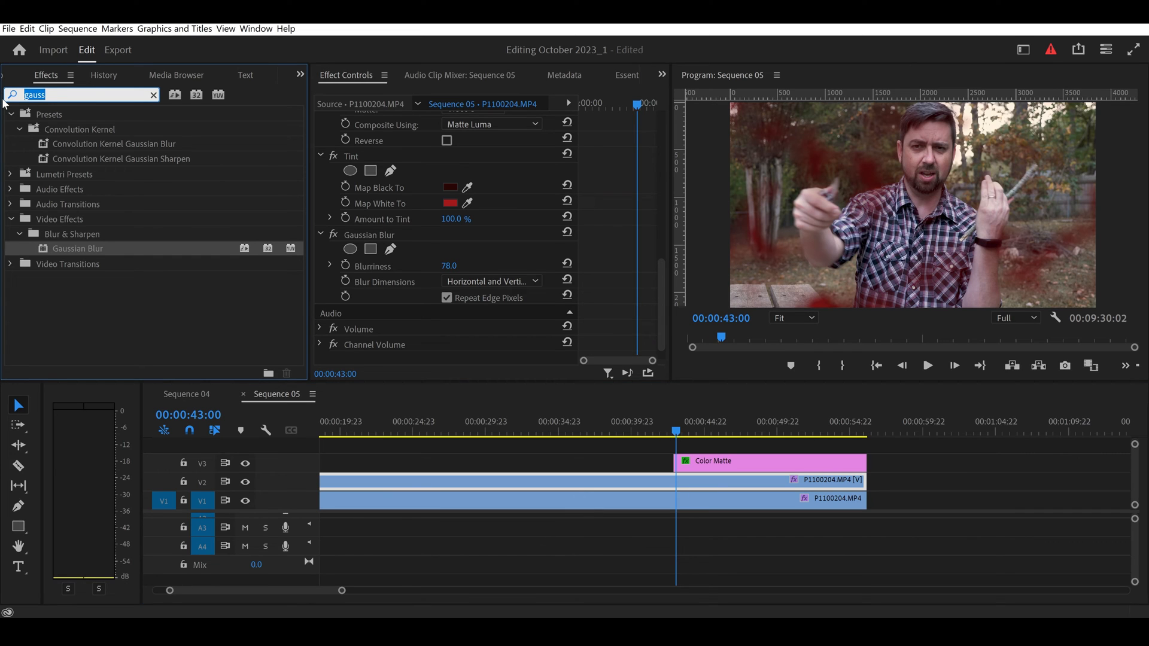
Apply Crop to the Color Matte and bring its Left crop down to 59%
text(crop)
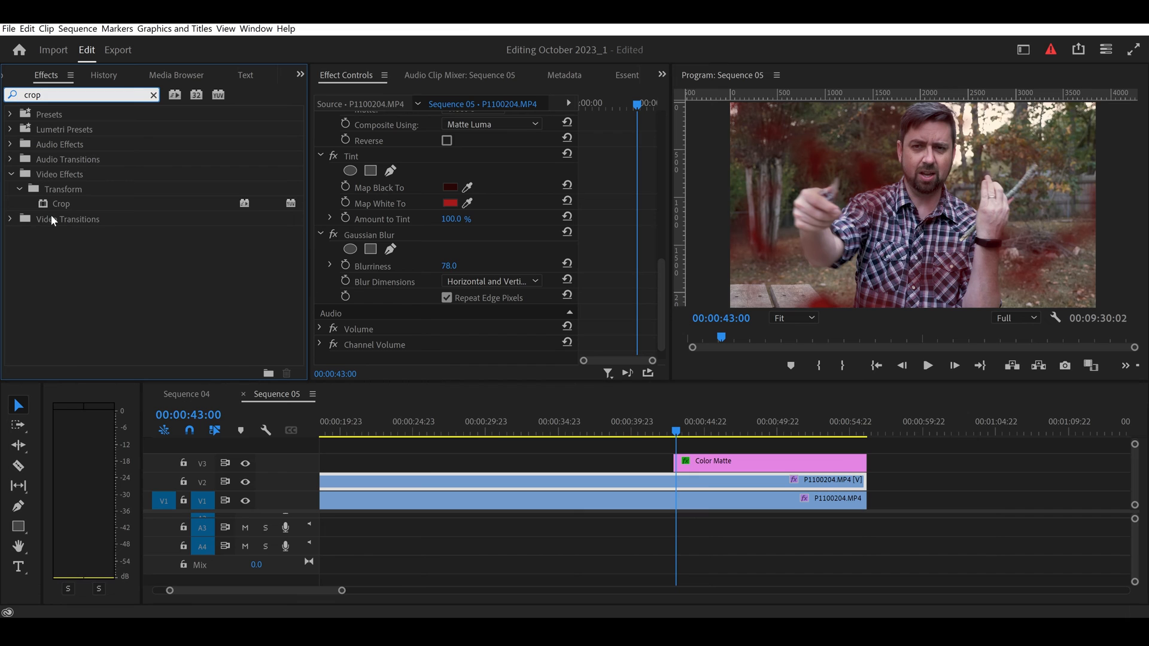
click(770, 461)
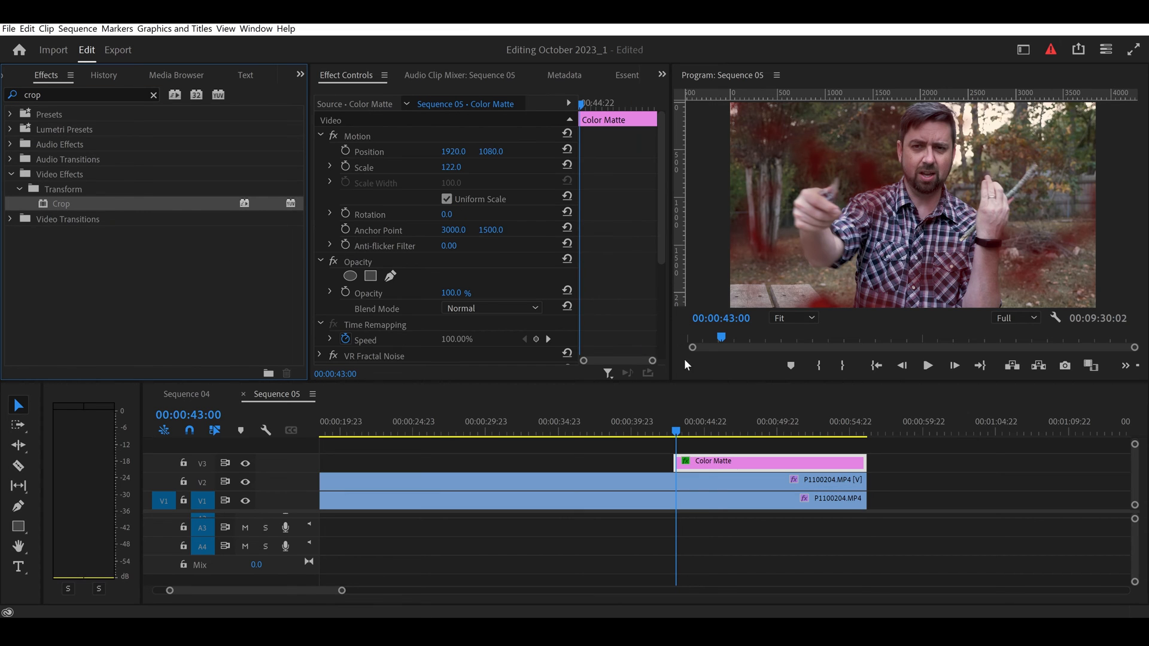
scroll(down, 3)
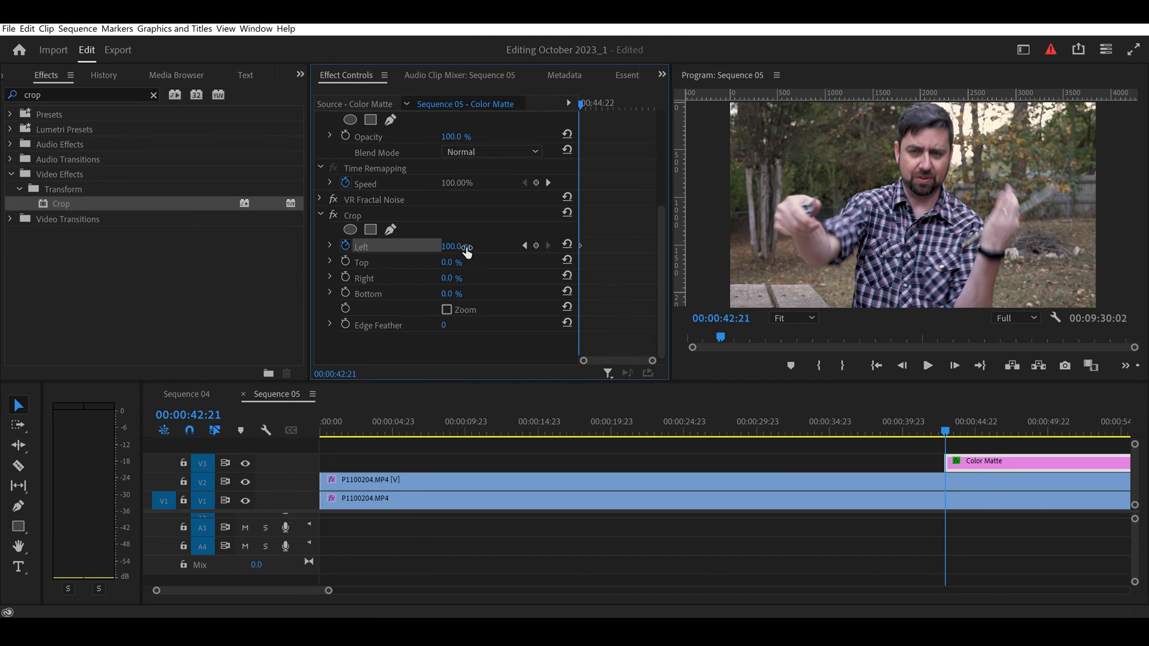
drag(456, 246, 410, 246)
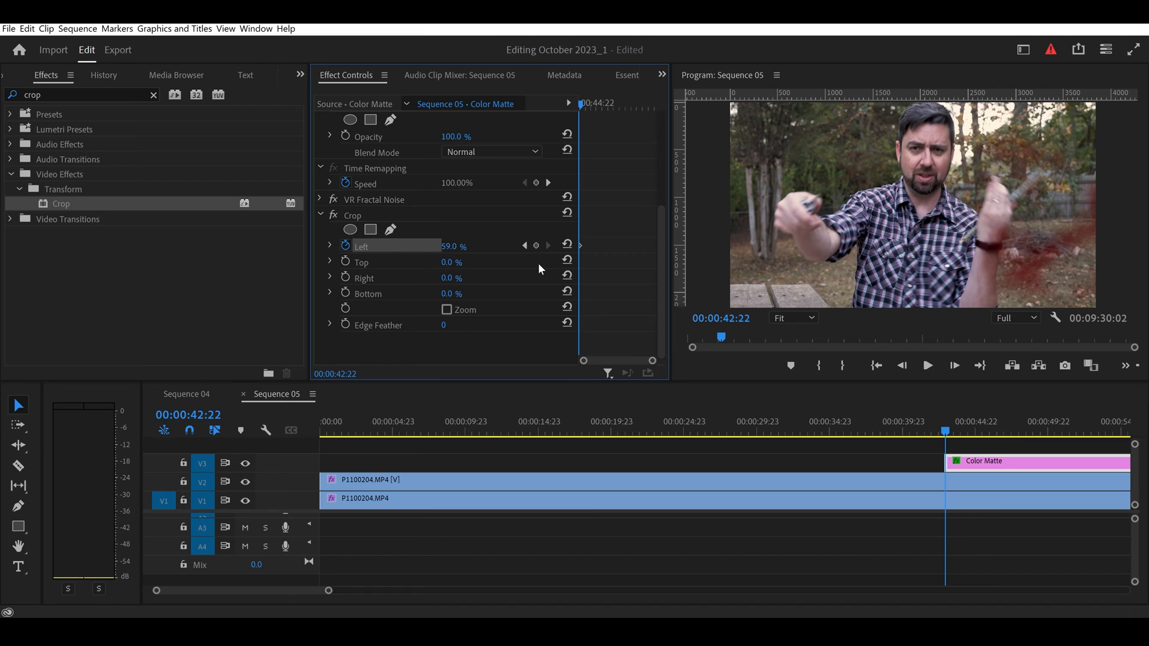
mouse_move(539, 269)
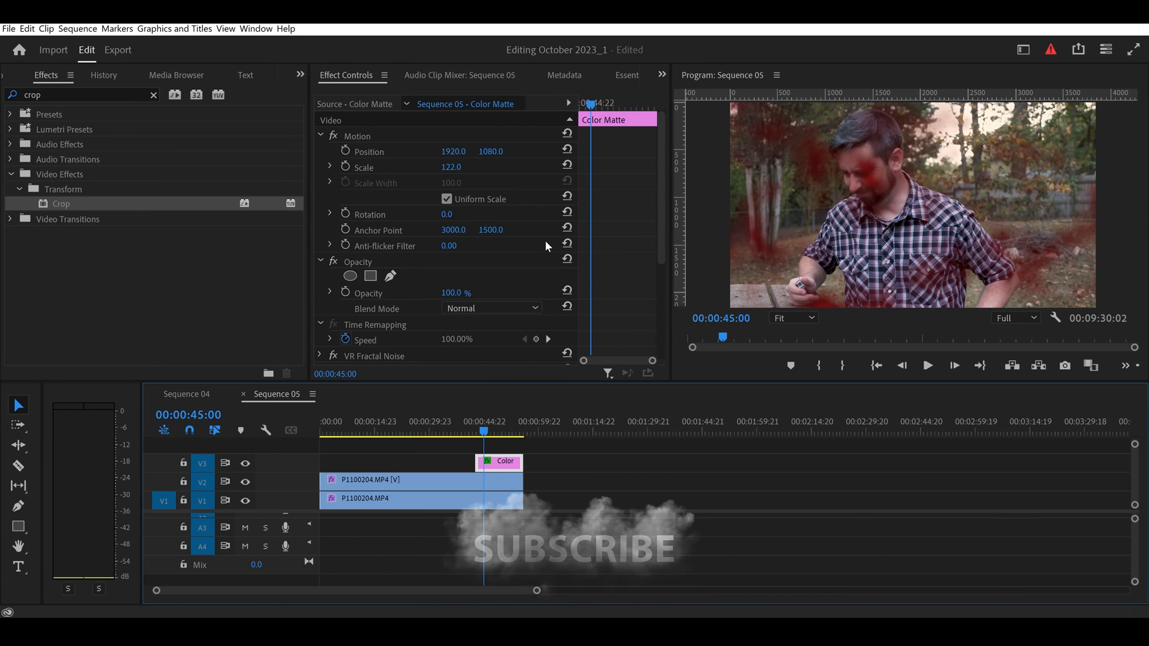
Add a Crop Left keyframe at 100% at 00:00:42:20
scroll(down, 3)
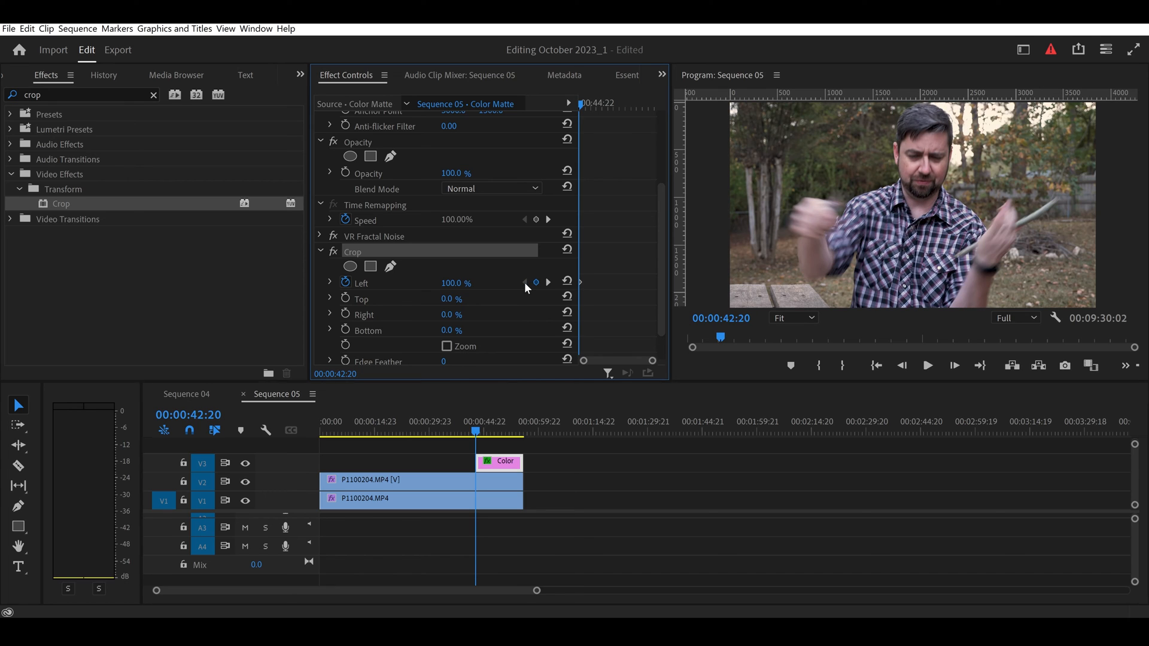
click(535, 283)
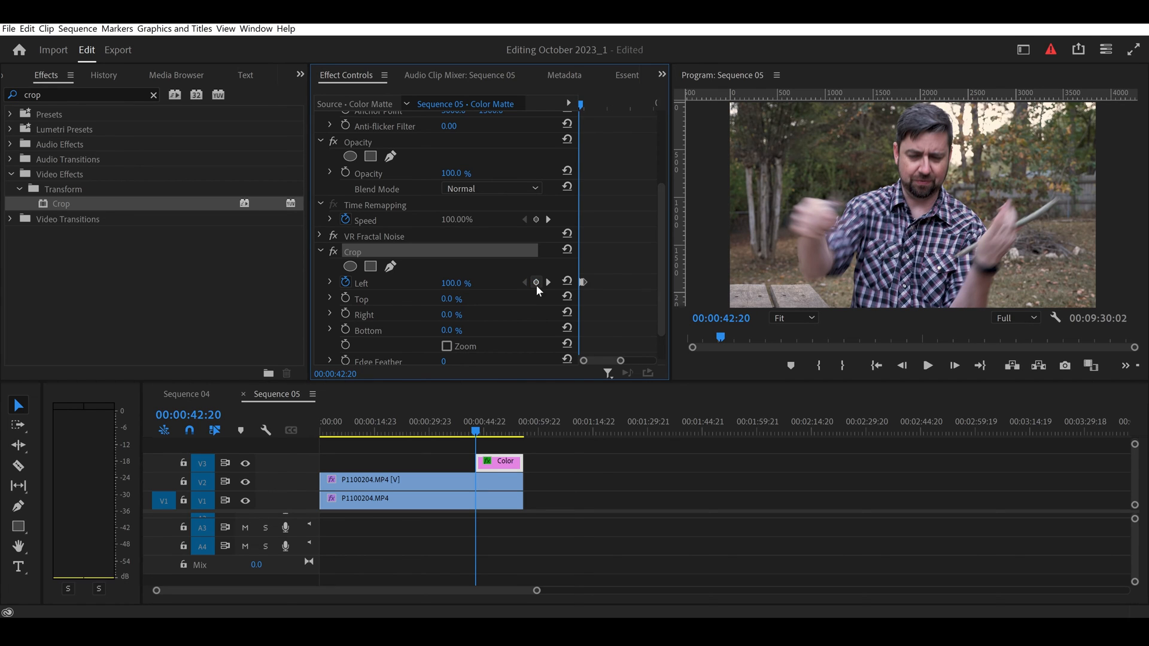